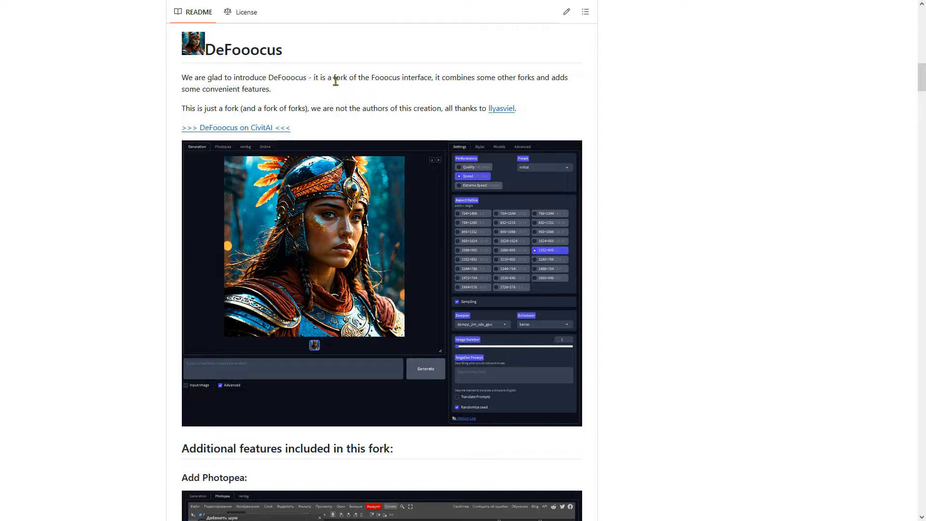
Read through the introduction, highlighting part of its opening sentence
left_click_drag(334, 78, 422, 77)
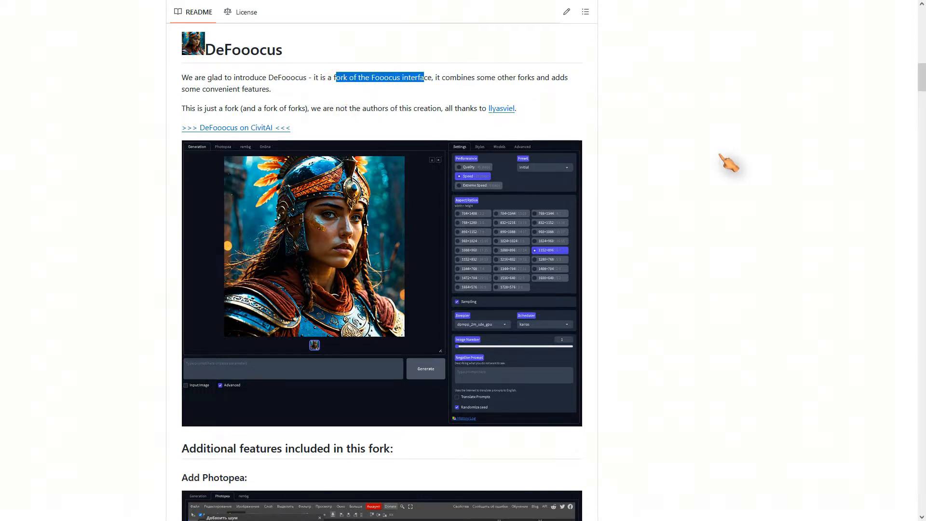
scroll("down", 3)
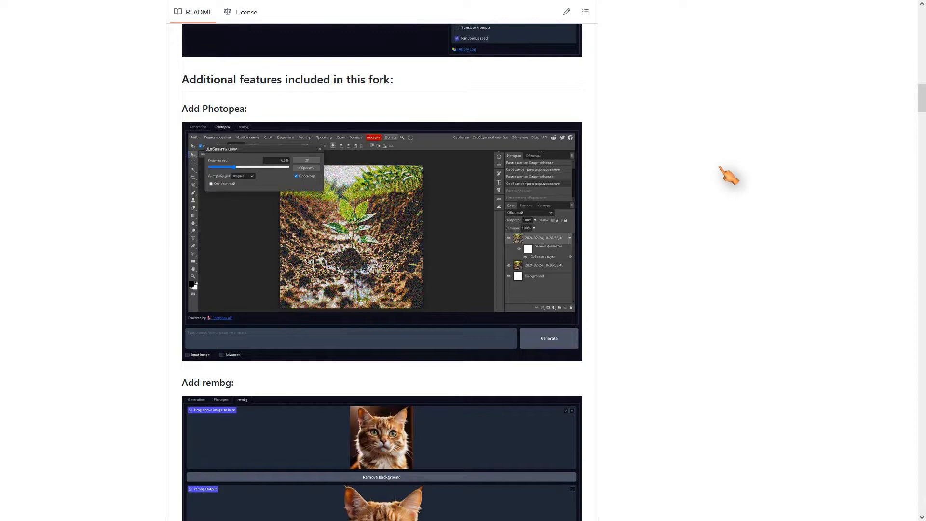
mouse_move(214, 108)
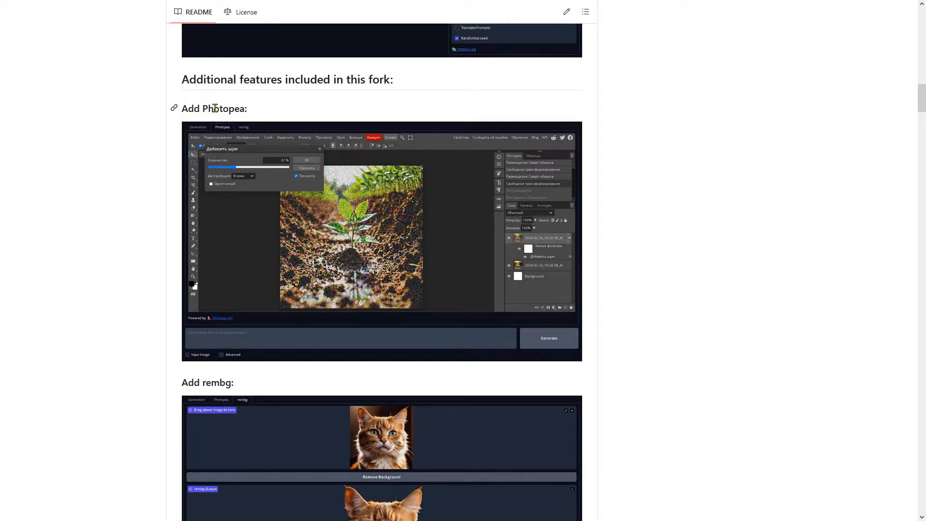
scroll("down", 3)
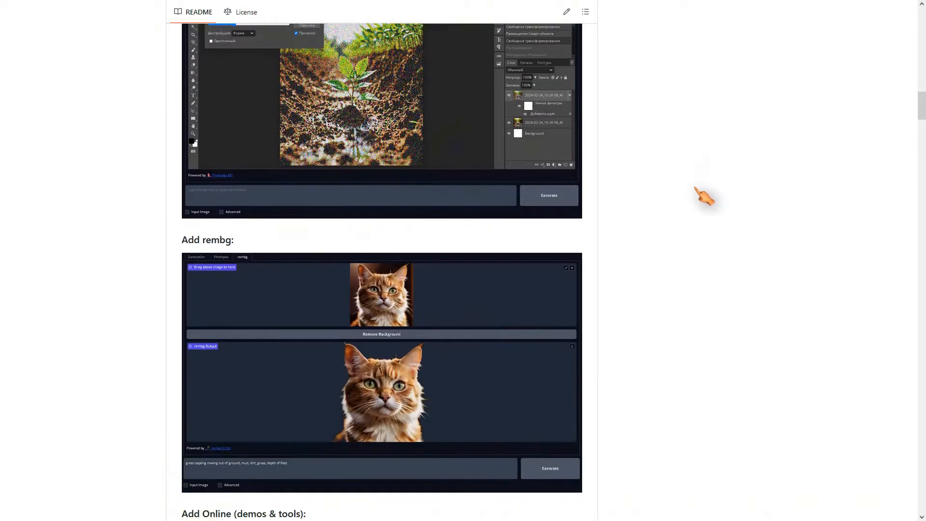
scroll("down", 3)
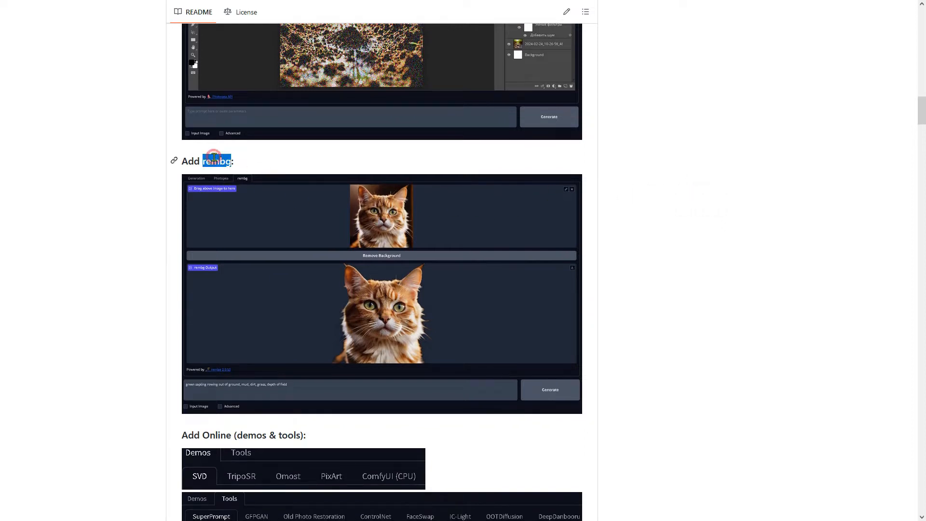
scroll("down", 3)
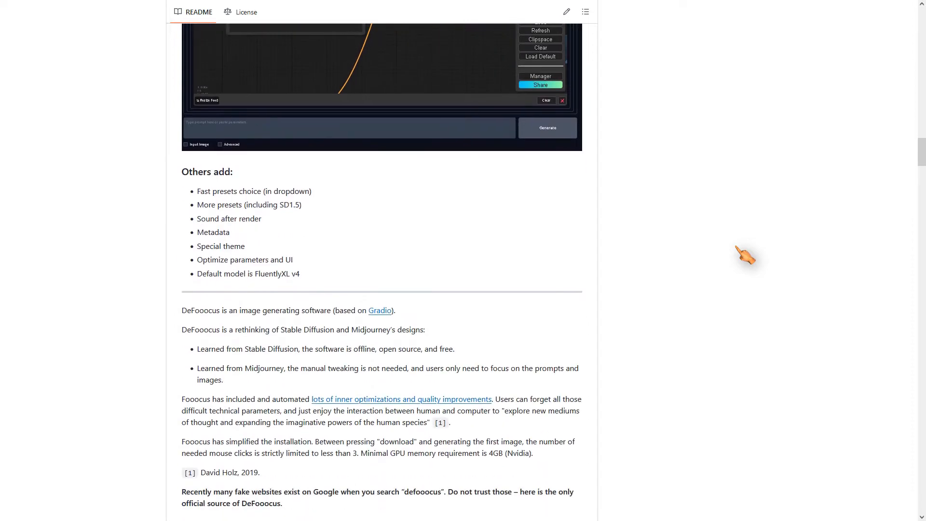
scroll("down", 3)
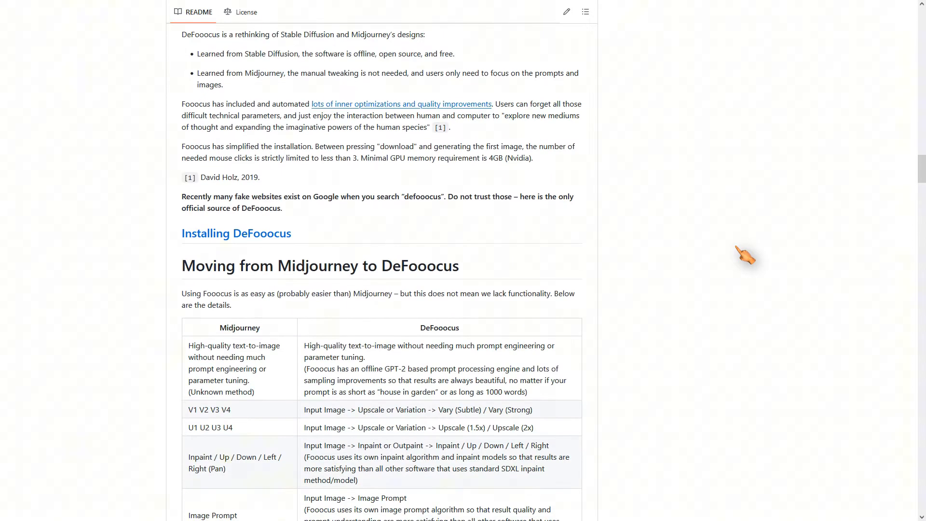
scroll("down", 3)
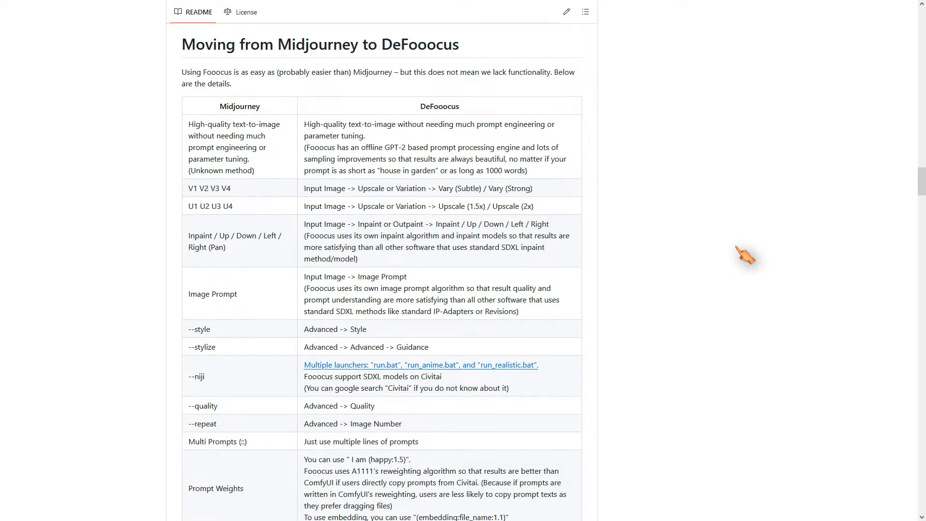
scroll("down", 3)
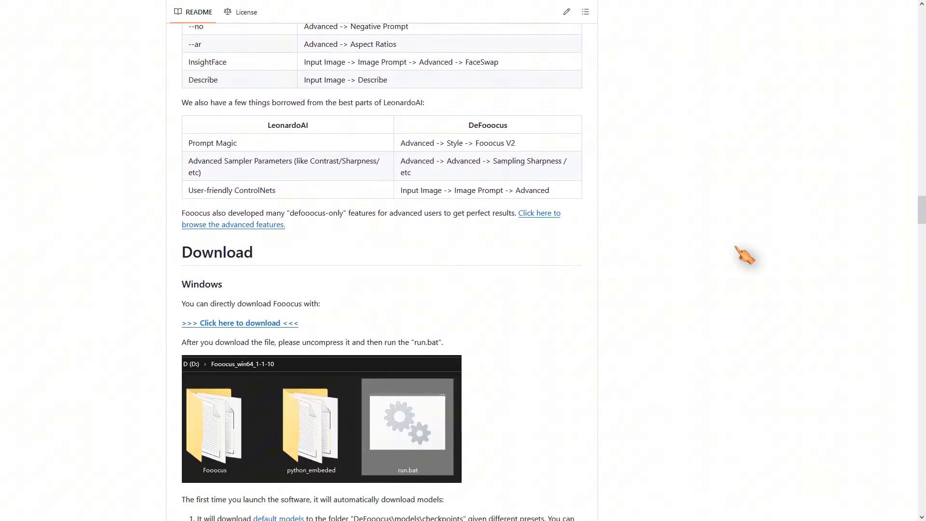
scroll("down", 3)
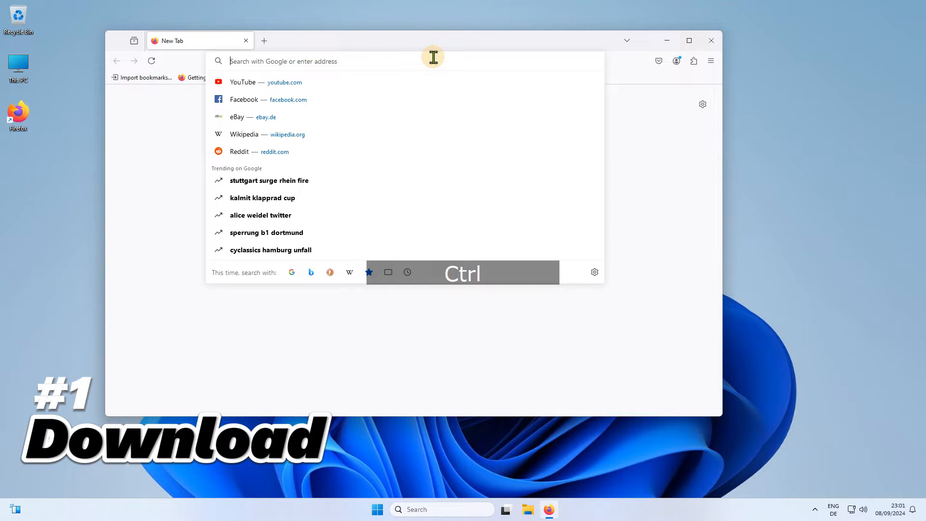
Open the ehristoforu/DeFooocus portable-release-stable release, then download 64-bit Git for Windows
type("https://github.com/ehristoforu/DeFooocus")
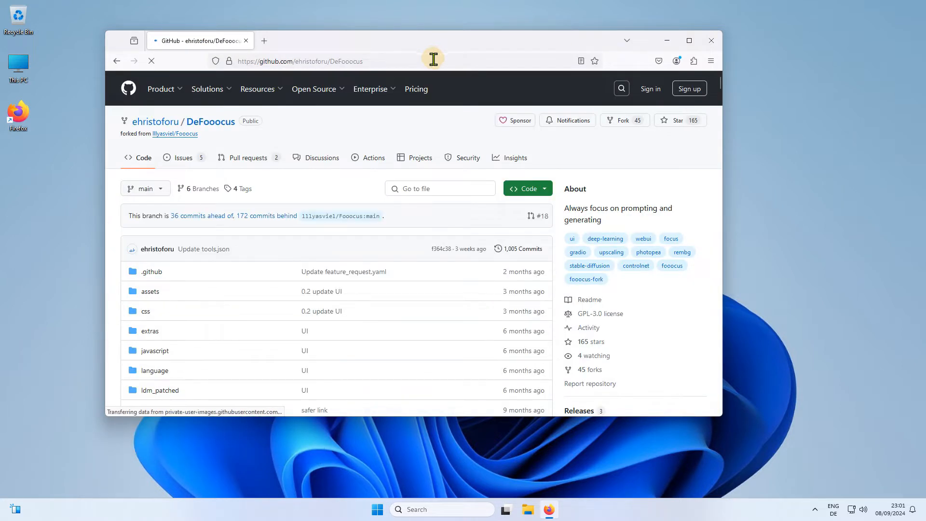
scroll("down", 3)
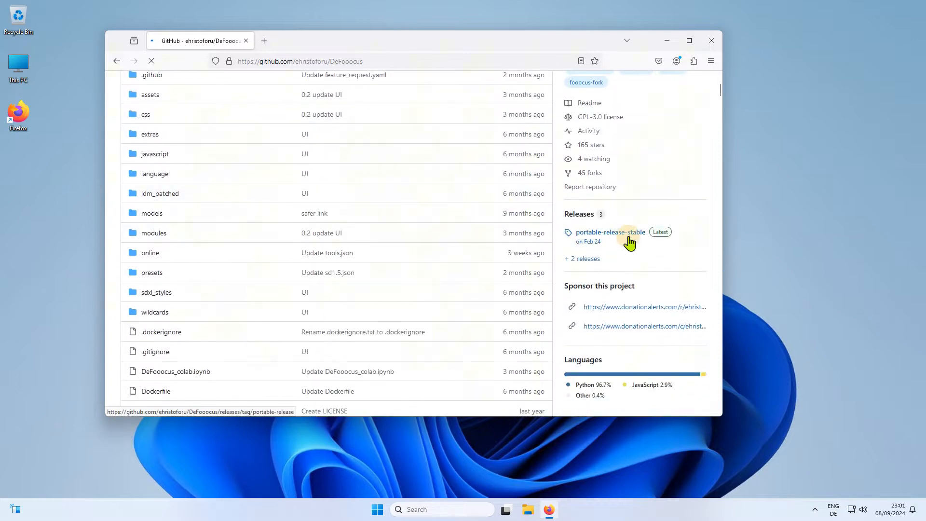
left_click(610, 231)
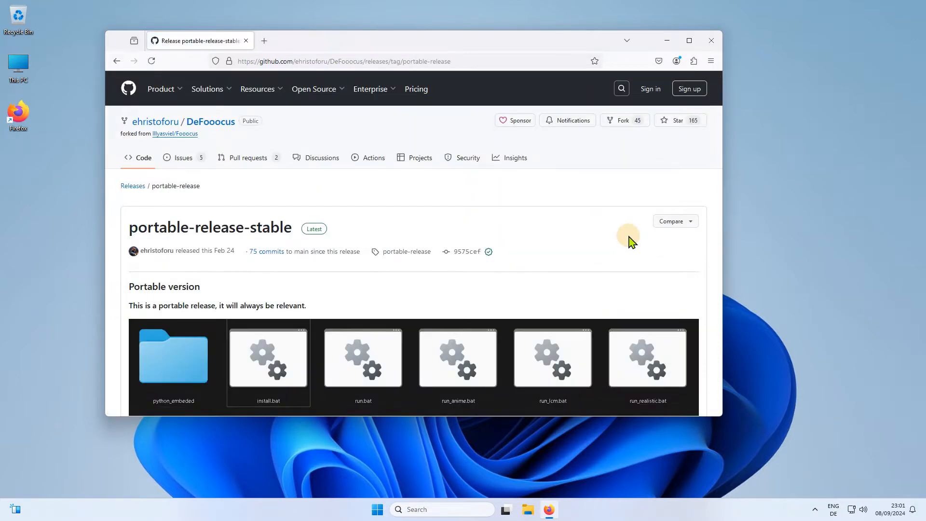
scroll("down", 3)
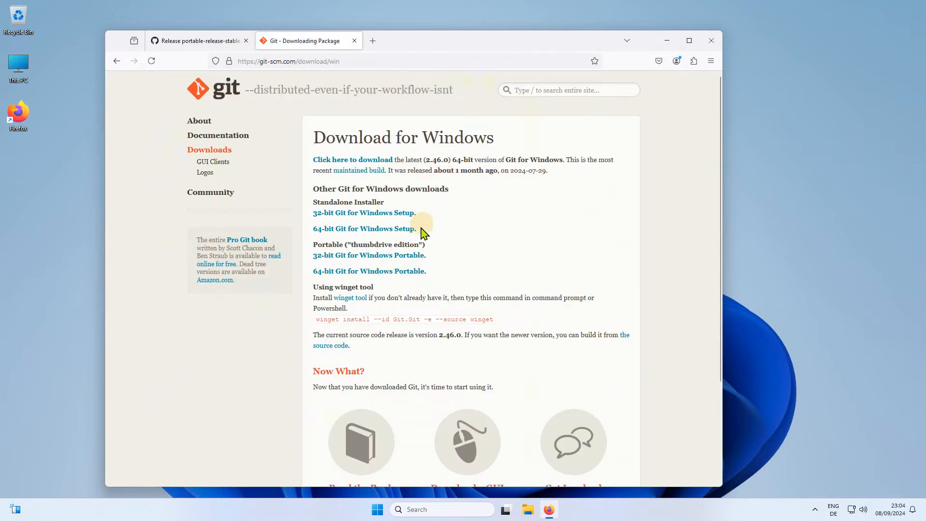
left_click(368, 271)
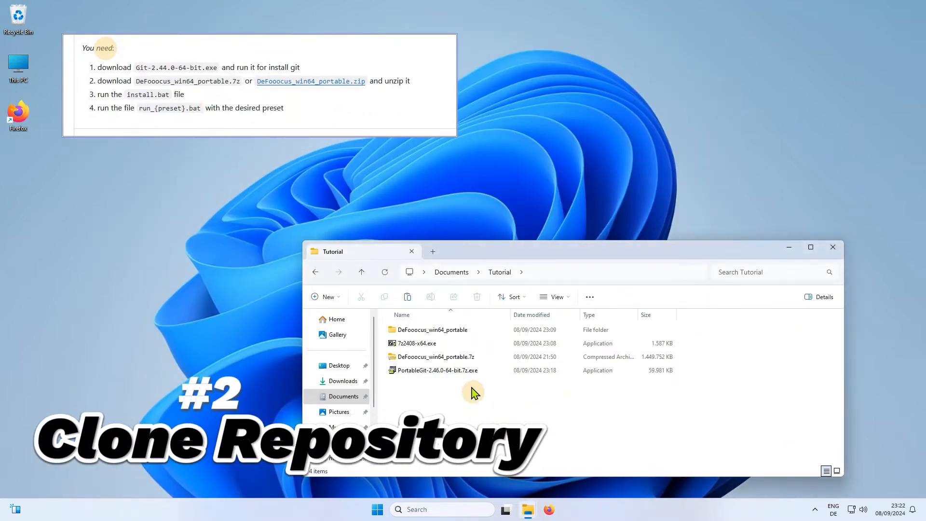
Open the DeFooocus_win64_portable folder and show install.bat's context menu
double_click(438, 370)
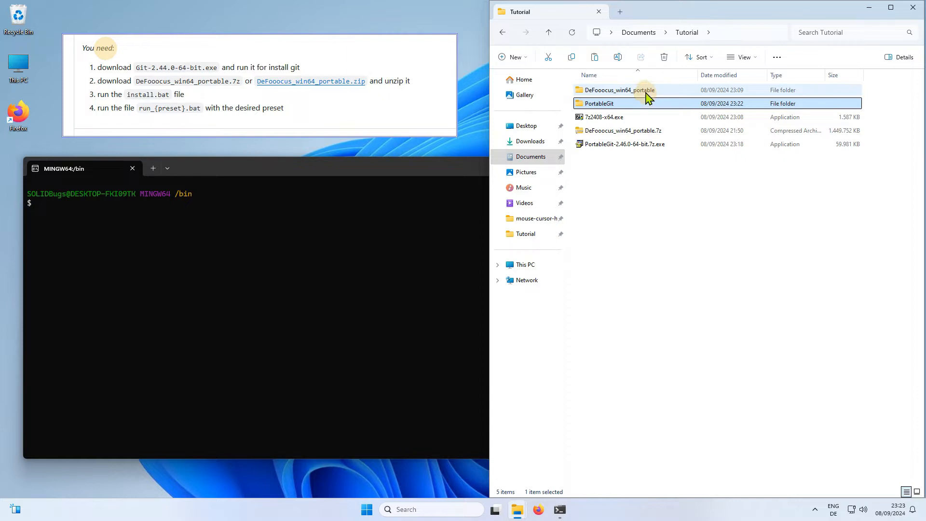
double_click(619, 90)
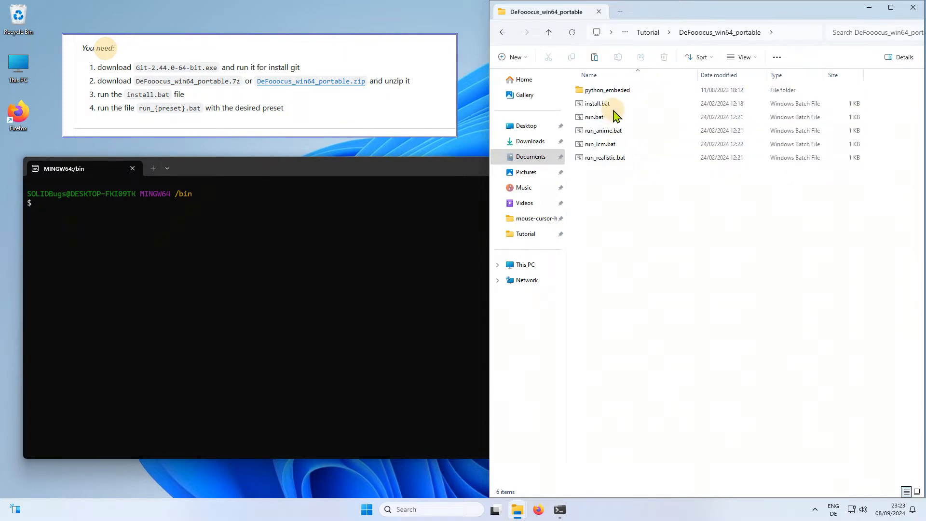
right_click(596, 103)
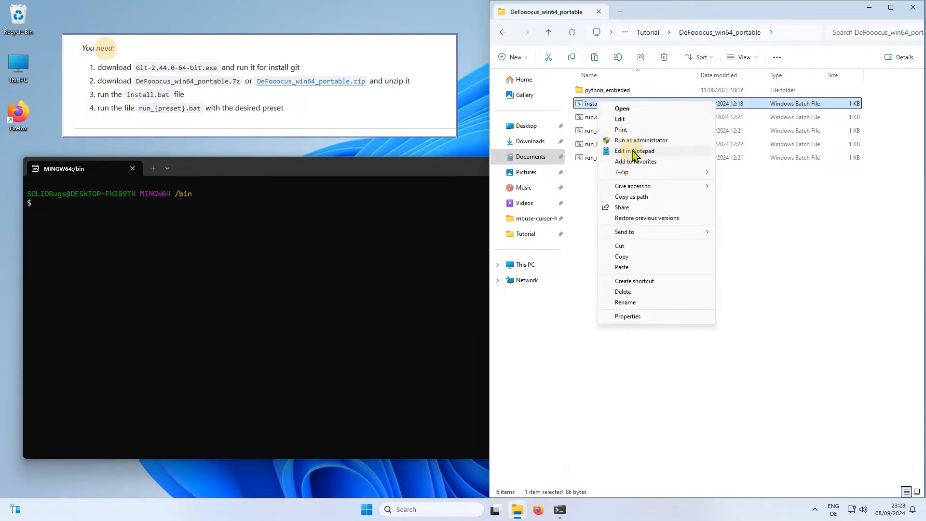
Read install.bat, cd into the portable folder in Git Bash, and run git clone
left_click(633, 151)
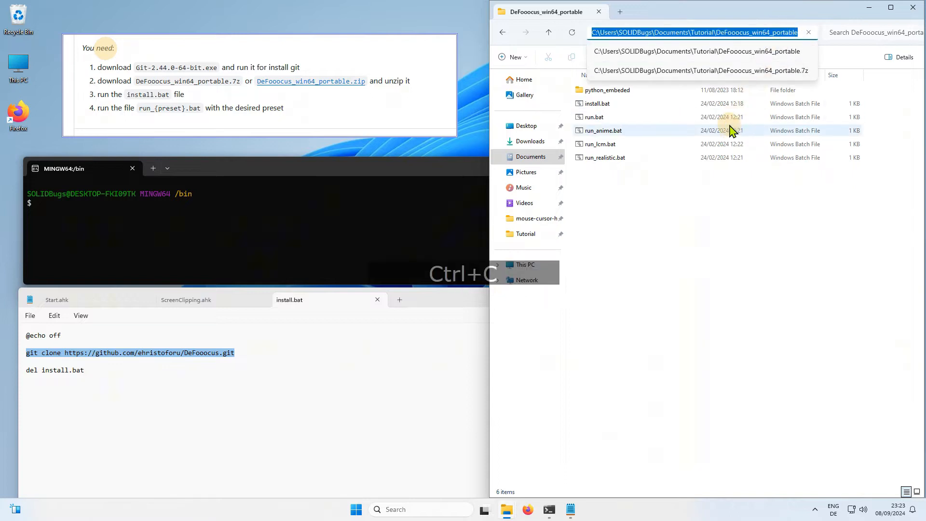
type("cd")
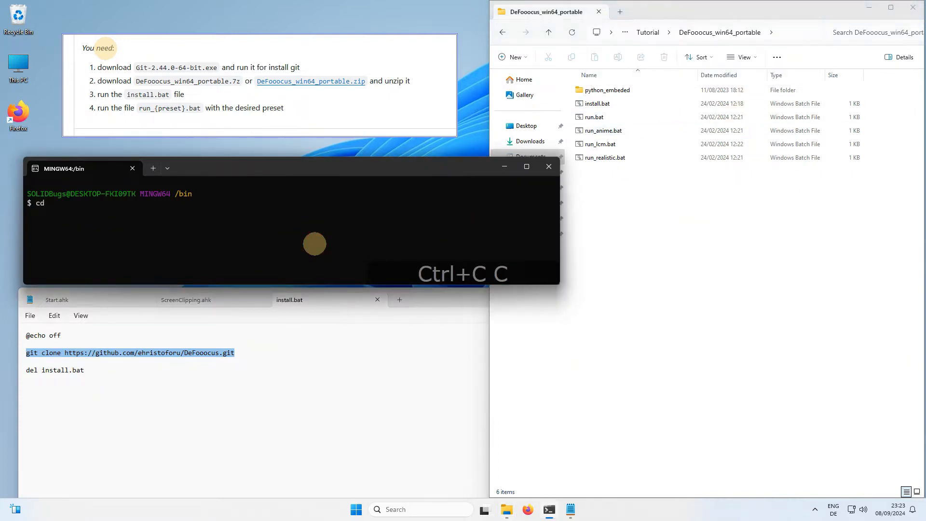
key("ctrl+v")
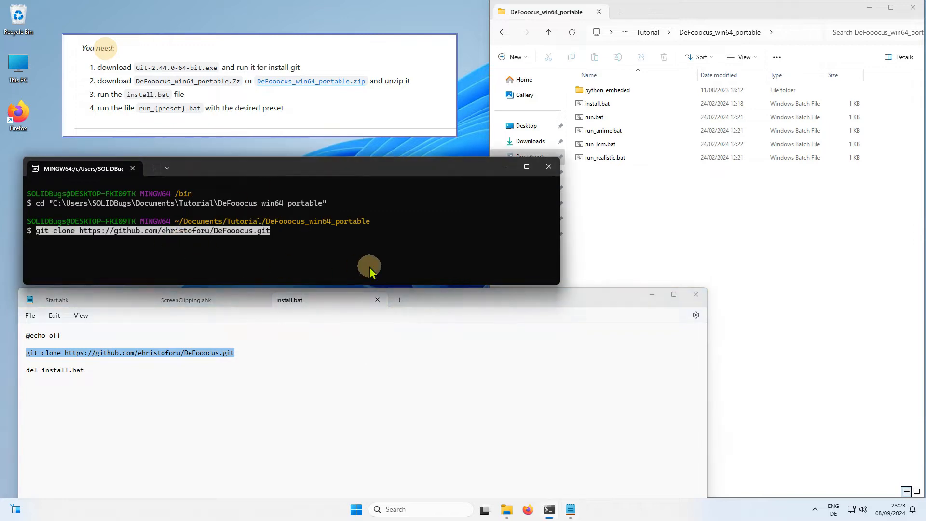
key("Enter")
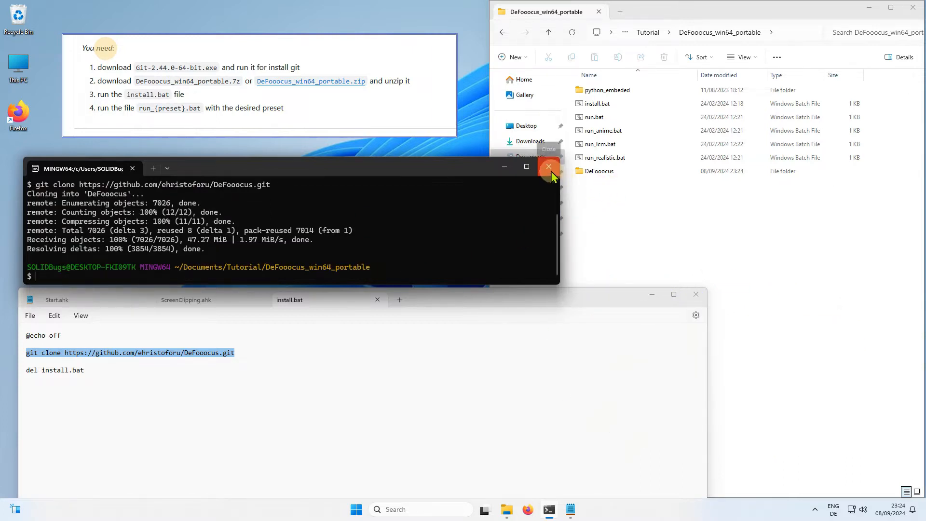
Close the terminal and install.bat, open the DeFooocus folder, and select run.bat
left_click(548, 167)
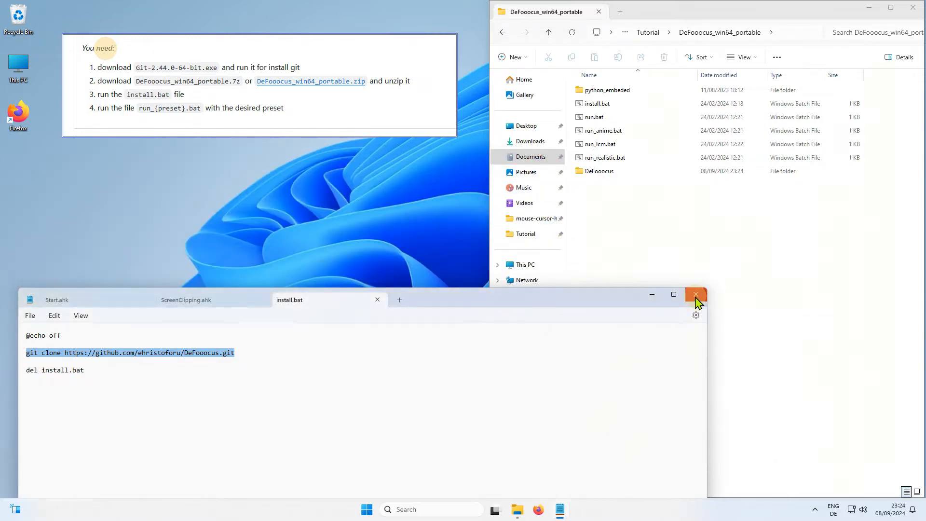
left_click(695, 295)
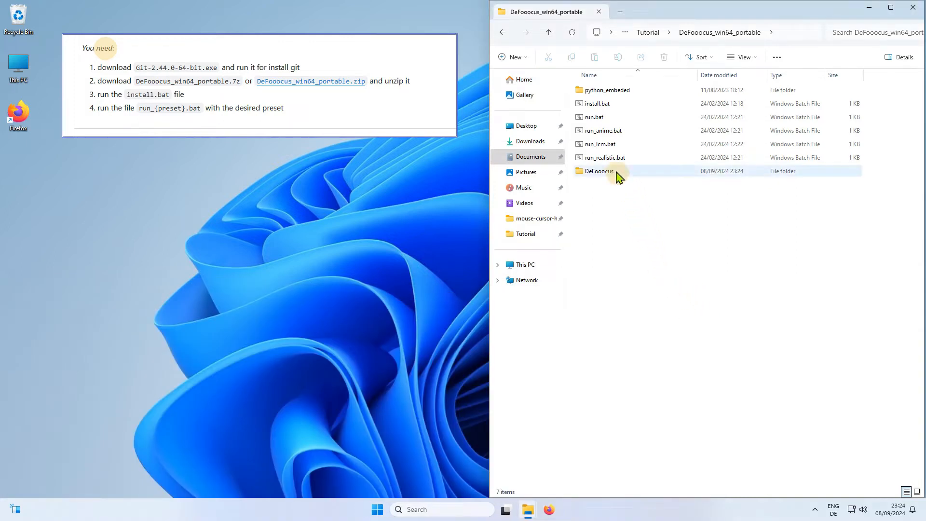
left_click(604, 157)
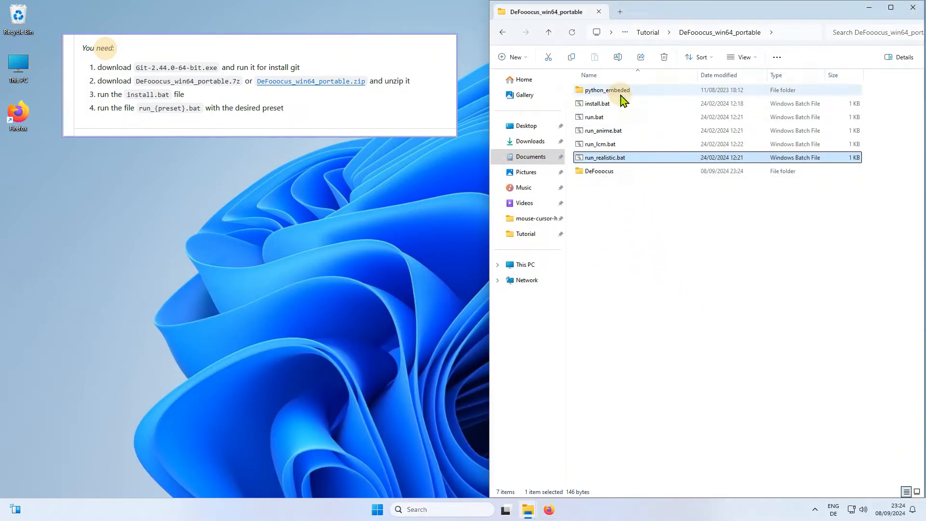
double_click(598, 171)
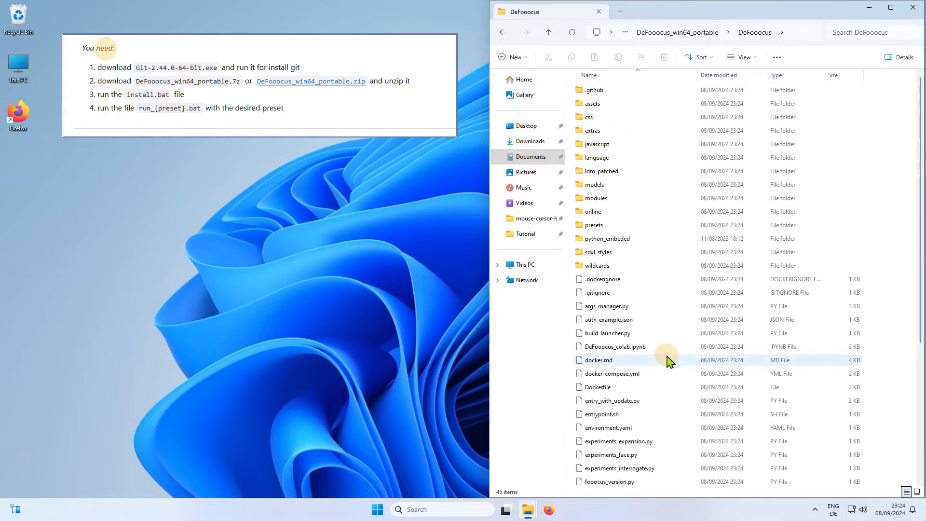
scroll("down", 3)
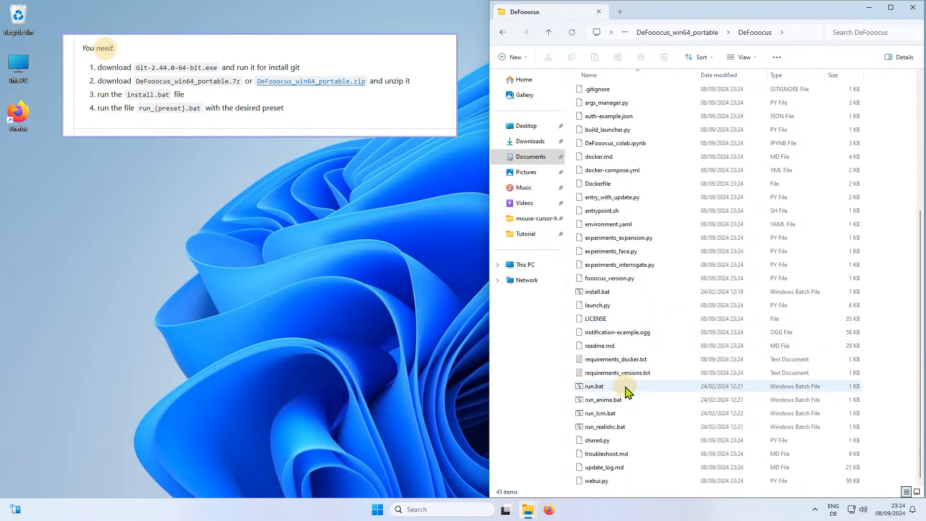
left_click(593, 385)
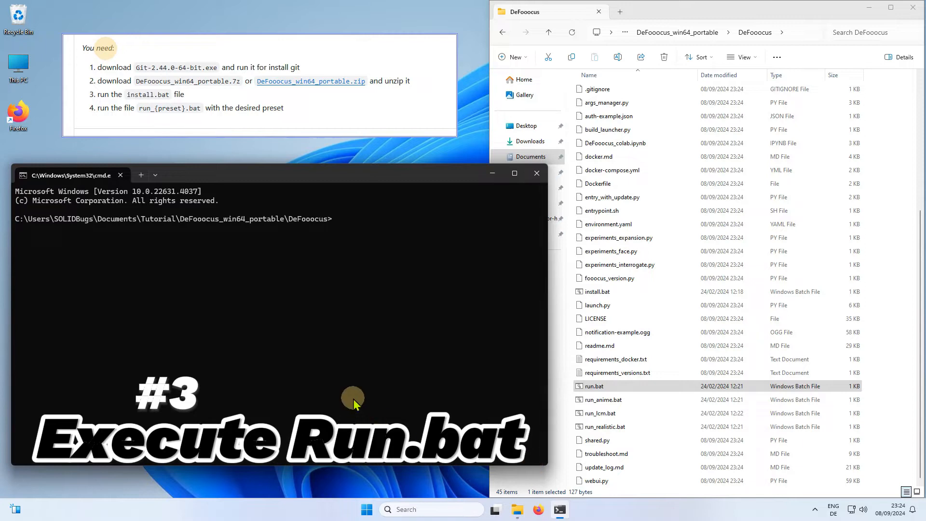
Run run.bat and scroll to the missing entry_with_update.py error
type("run.bat")
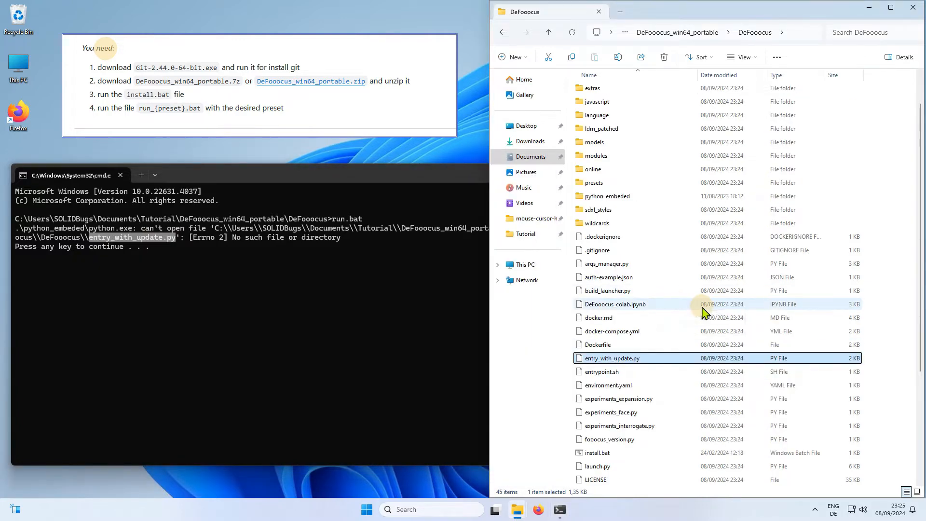
mouse_move(648, 363)
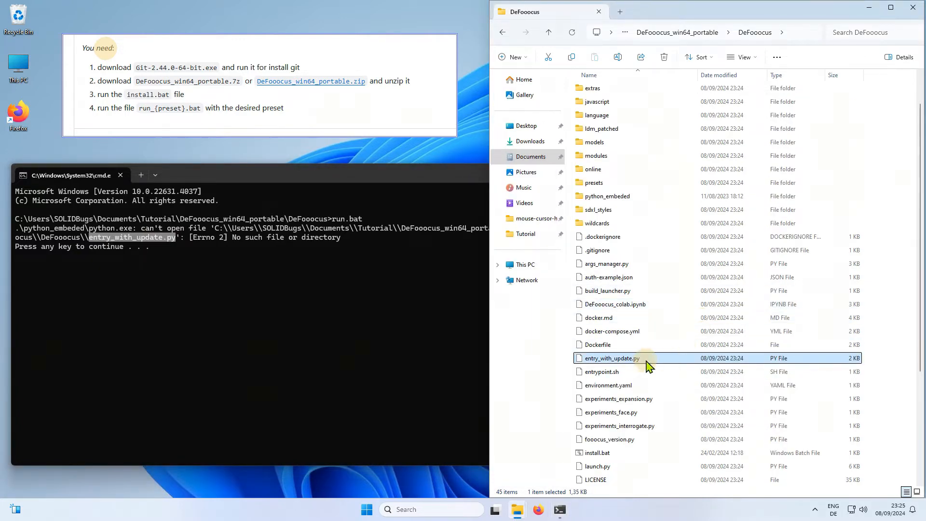
scroll("down", 3)
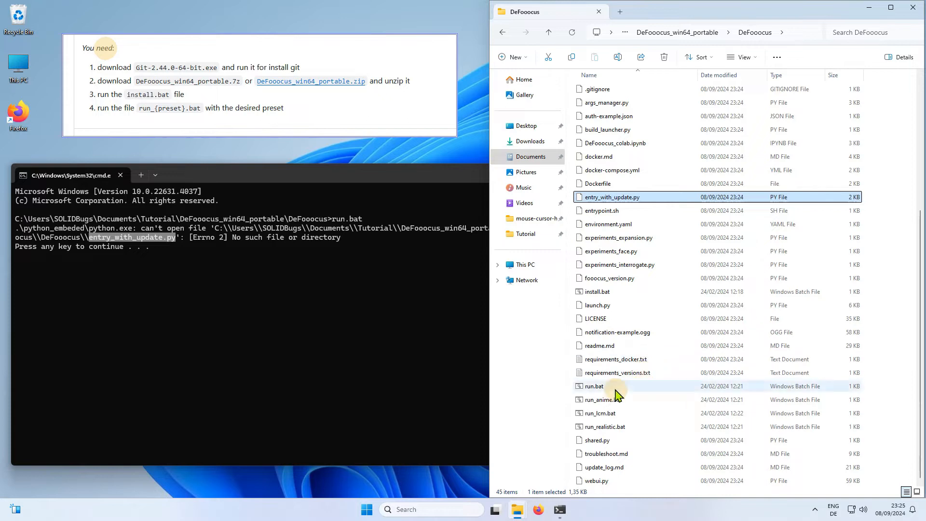
Paste a backup copy of run.bat, then open the original run.bat in Notepad
right_click(593, 385)
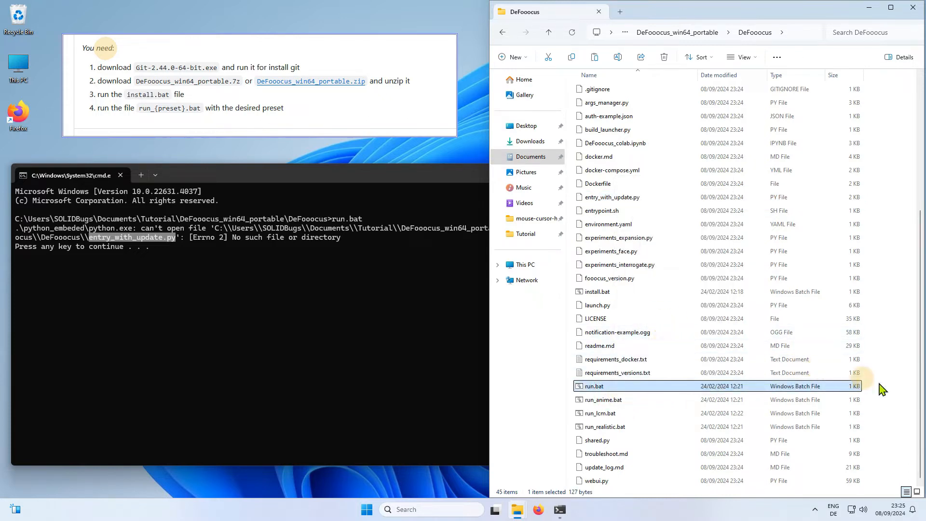
right_click(881, 388)
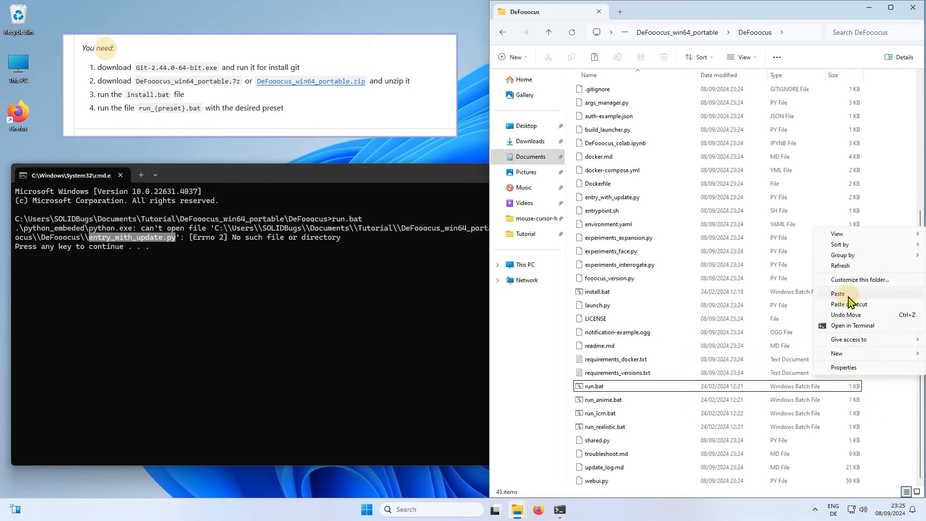
left_click(837, 293)
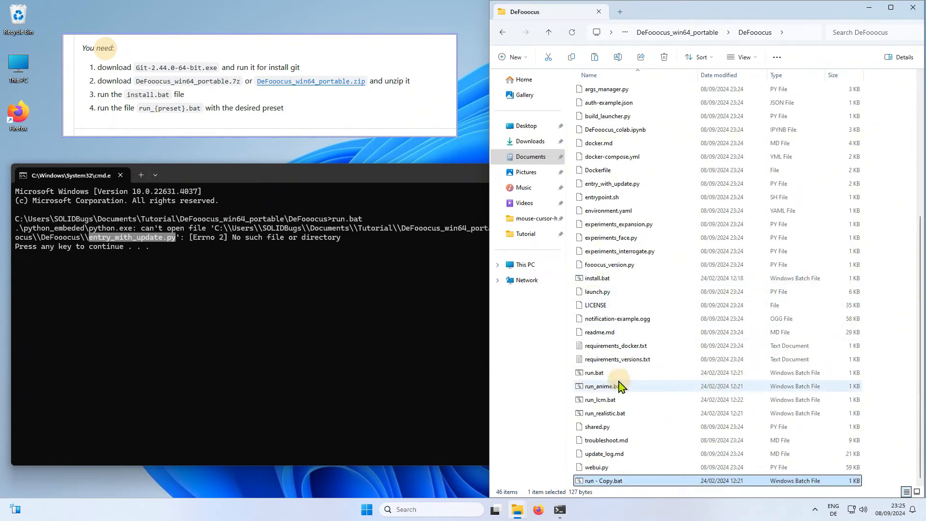
right_click(593, 372)
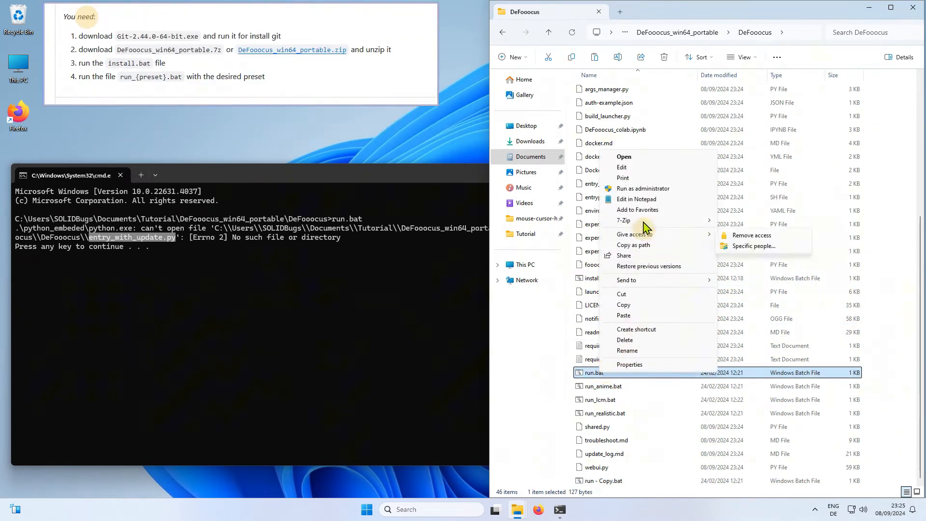
left_click(636, 199)
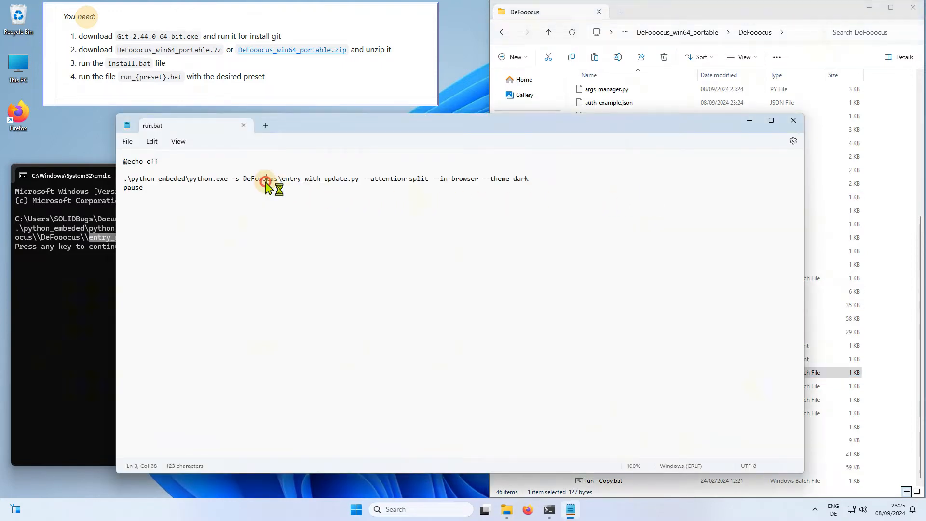
Select the extra 'DeFooocus' folder name in run.bat's python.exe path
double_click(260, 178)
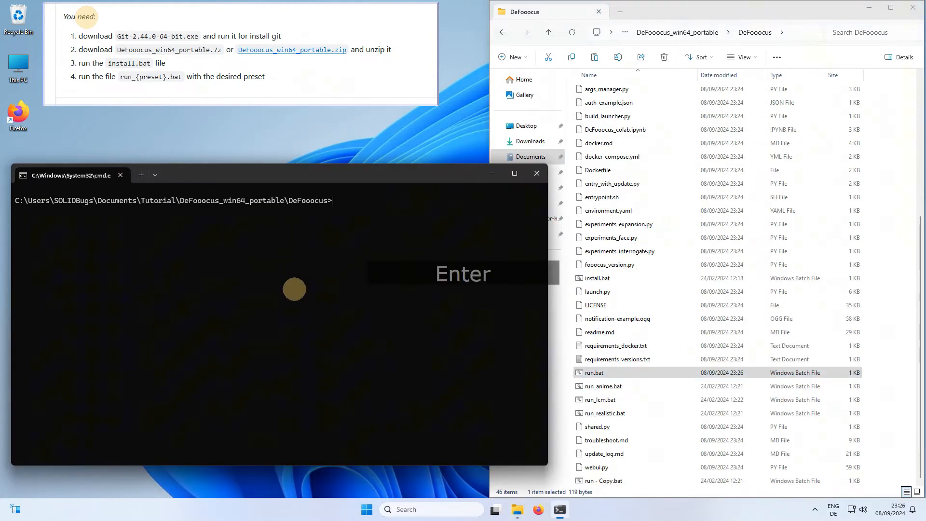
Run 'run' to download FluentlyXL-v4 and the SDXL offset LoRA
type("run")
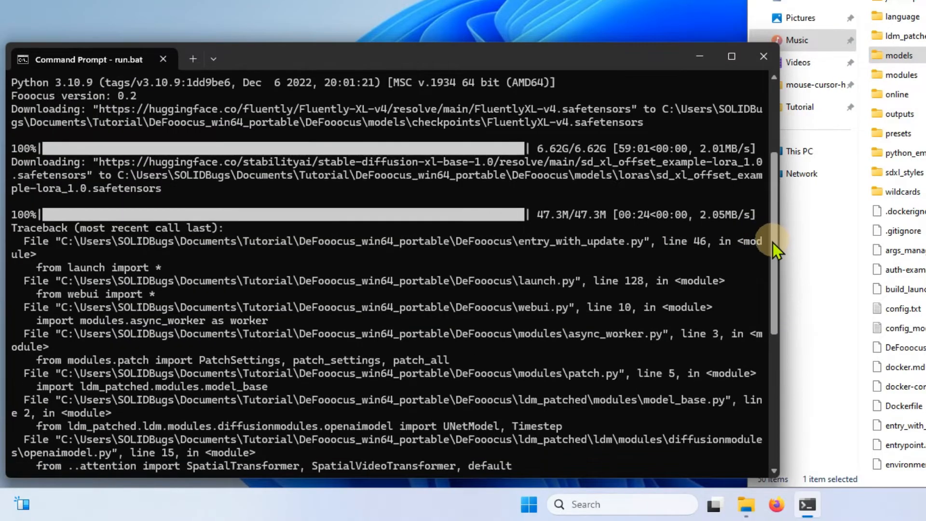
scroll("down", 3)
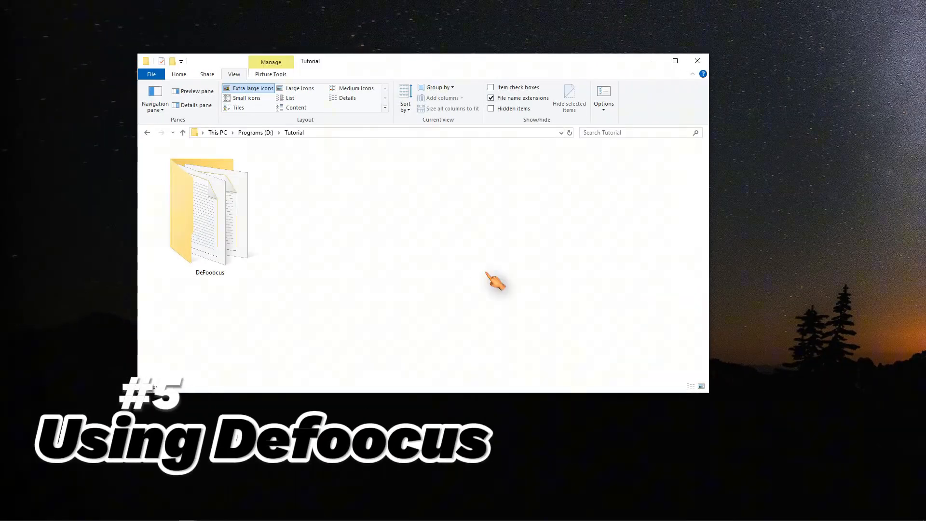
double_click(209, 210)
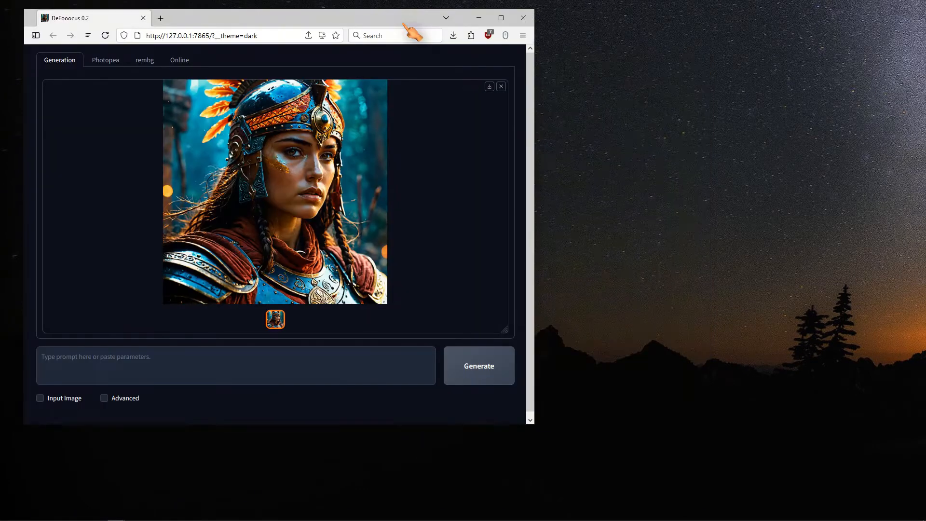
Enter a prompt starting with 'black' and generate the black cat image
left_click(236, 365)
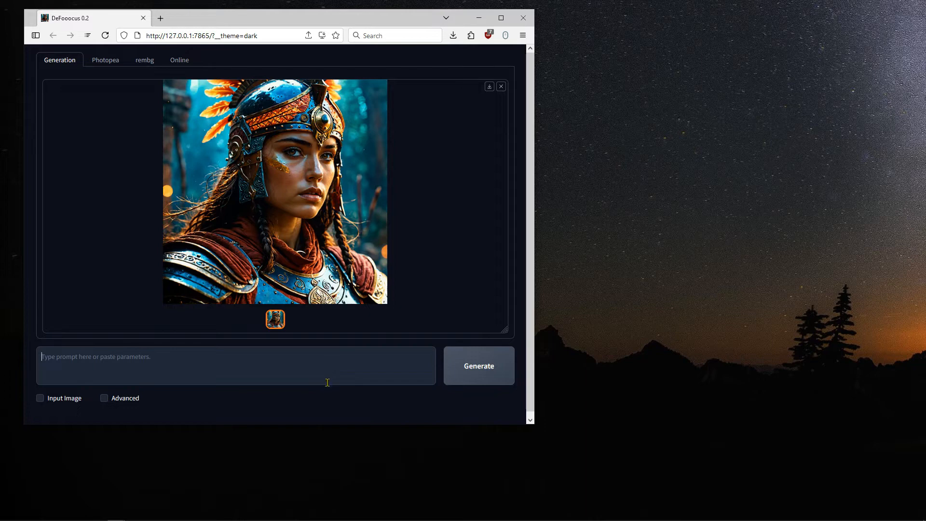
mouse_move(194, 360)
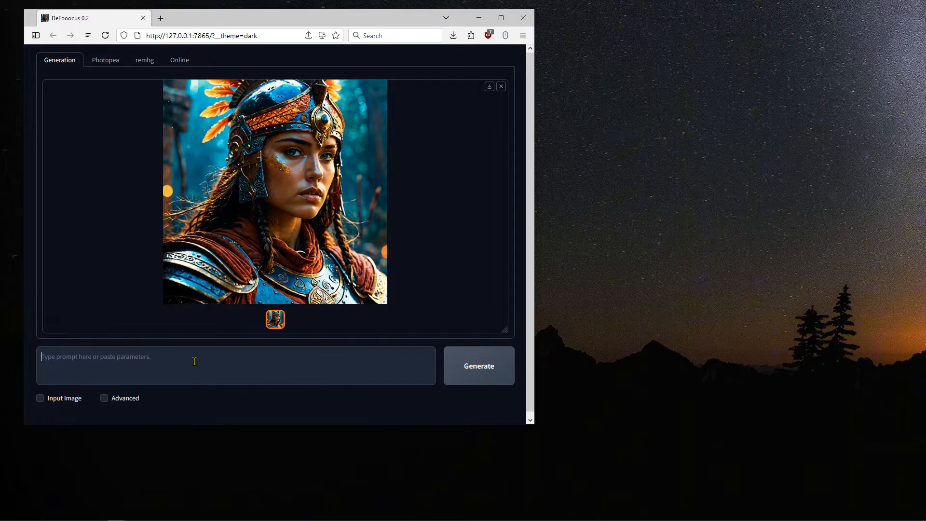
type("black")
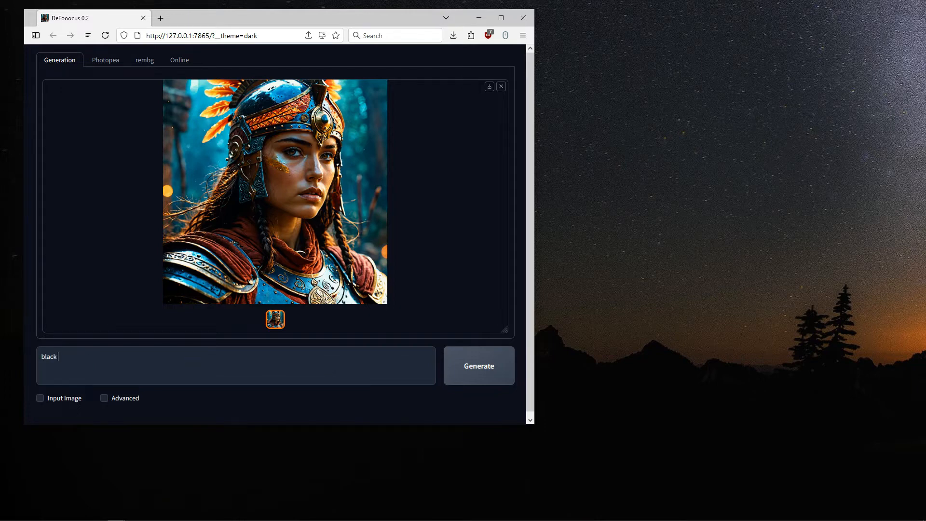
left_click(478, 365)
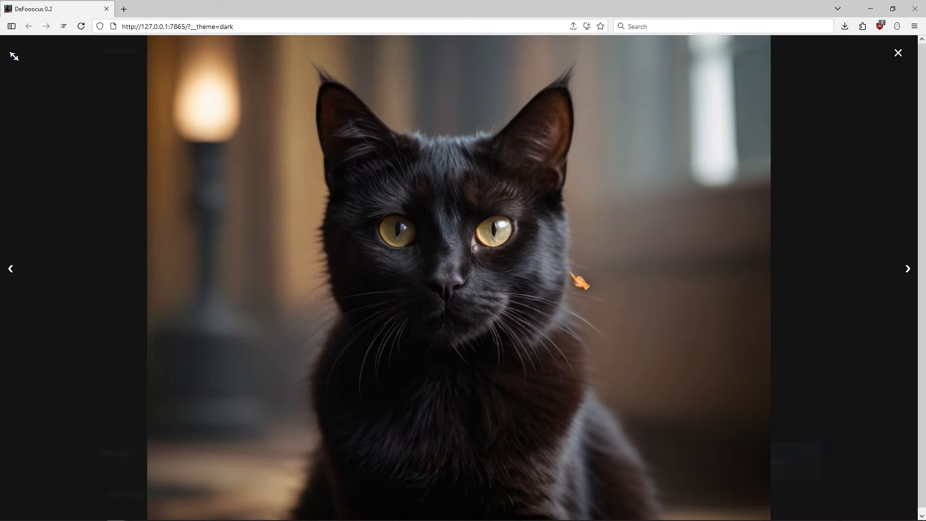
mouse_move(453, 229)
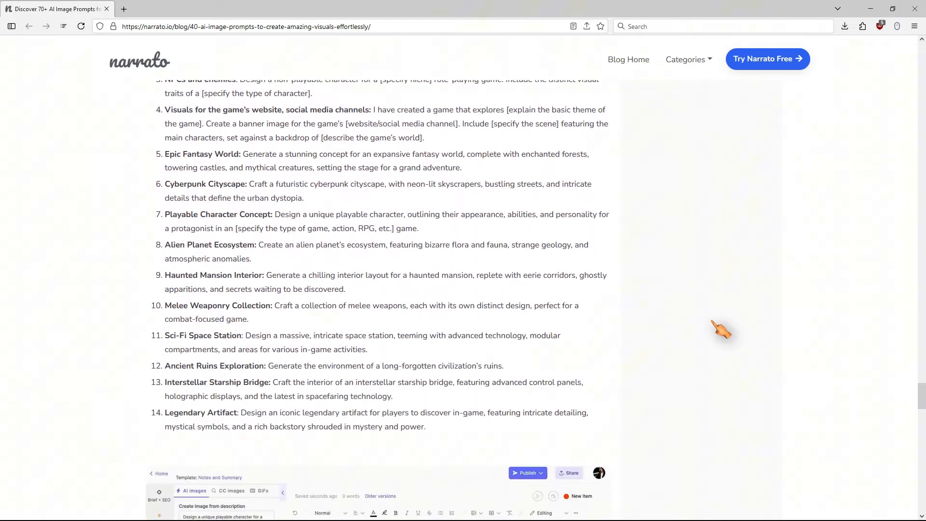
mouse_move(711, 360)
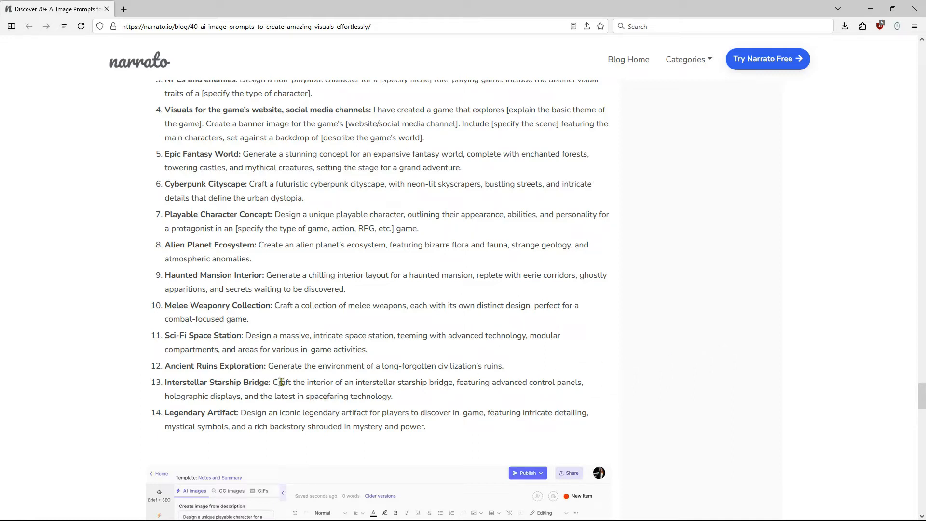
Select the Interstellar Starship Bridge prompt description in Narrato's article
left_click_drag(272, 382, 392, 396)
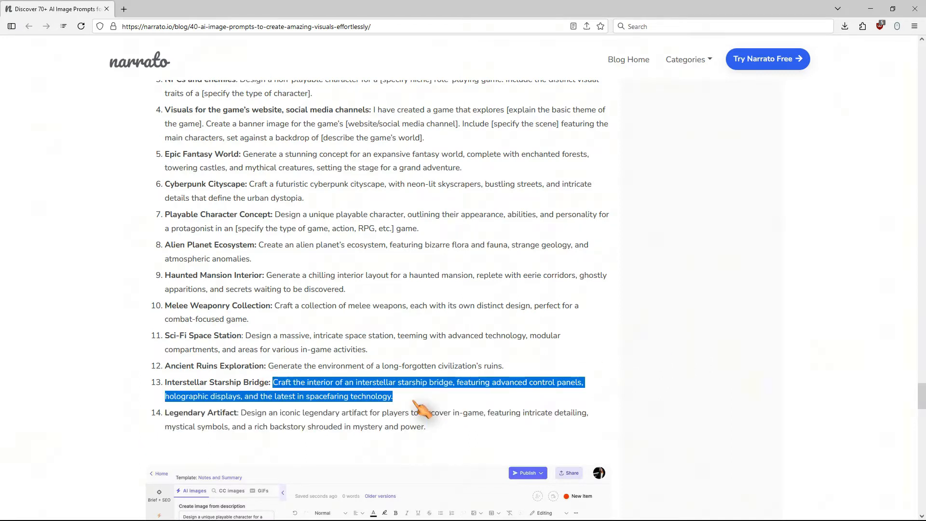
mouse_move(437, 236)
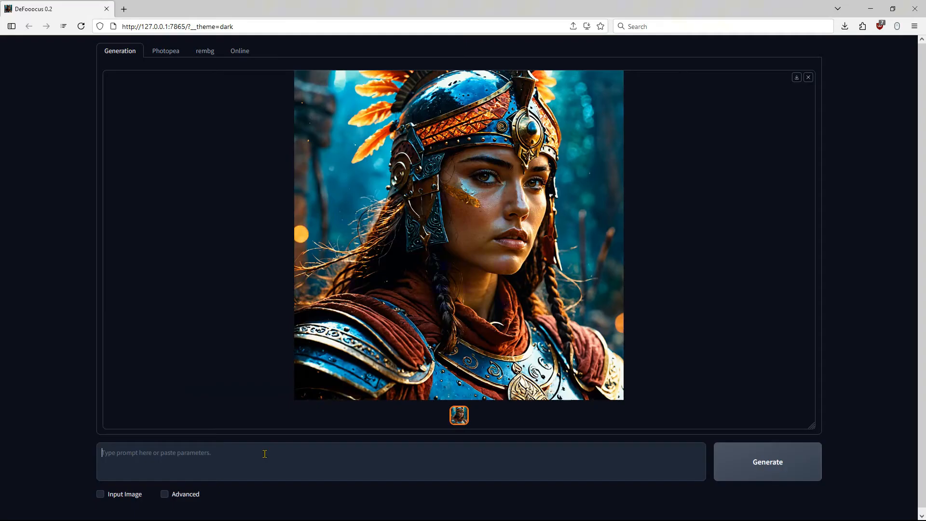
Enter the interstellar starship bridge prompt and set Extreme Speed, 704×1408, and three images
type("Craft the interior of an interstellar starship bridge, featuring advanced control panels, holographic displays, and the latest in spacefaring technology.")
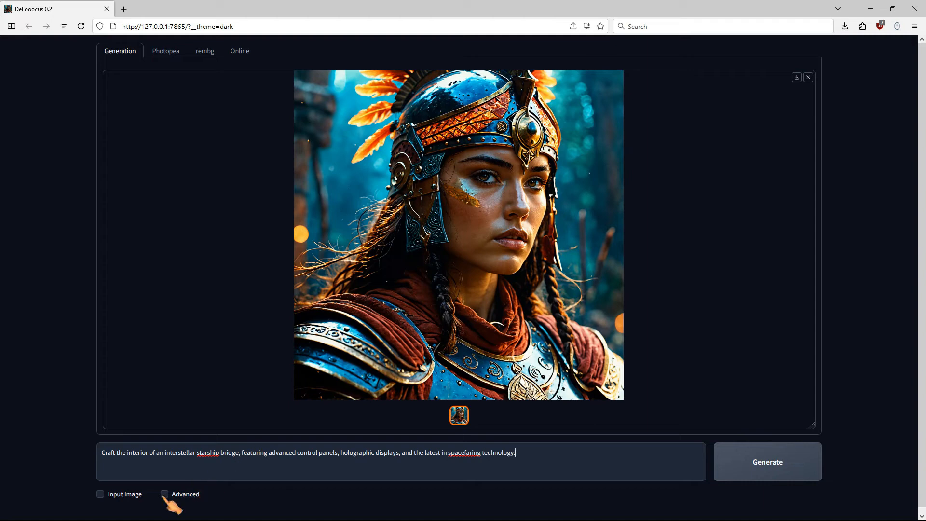
left_click(165, 493)
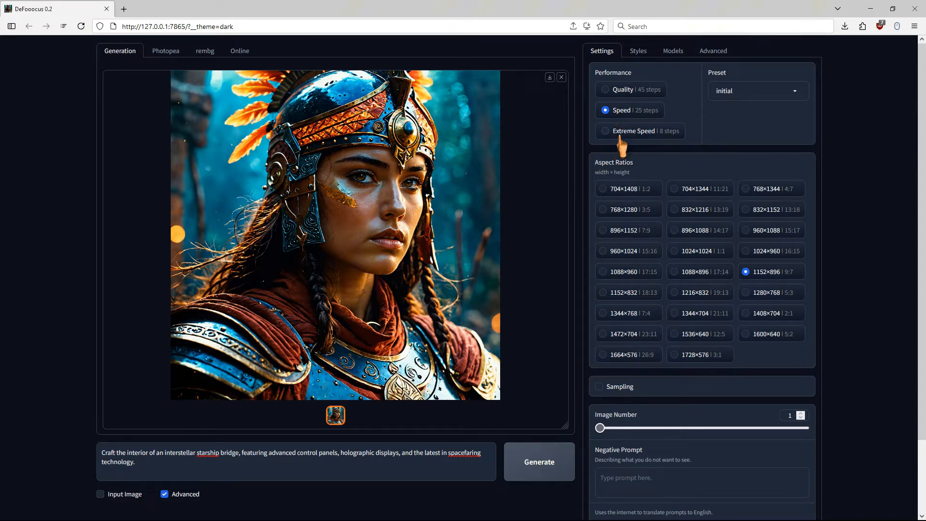
left_click(605, 130)
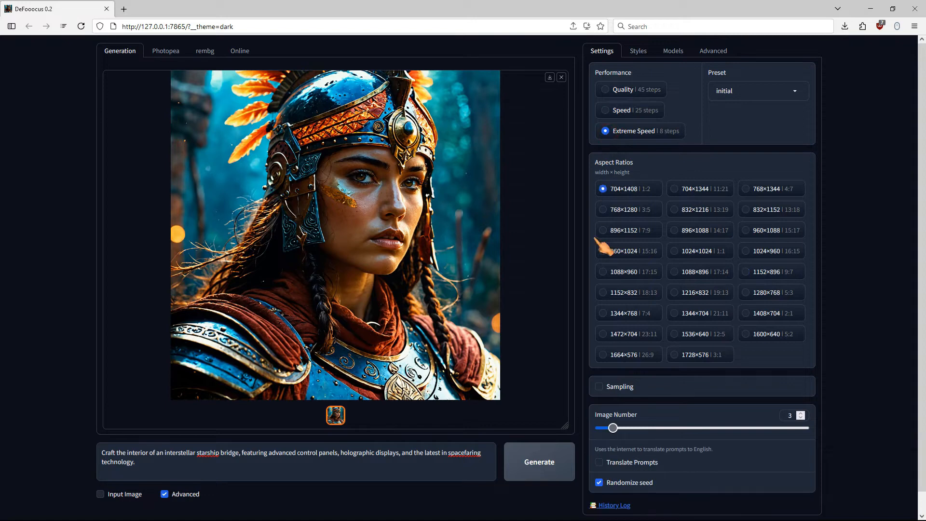
left_click(538, 461)
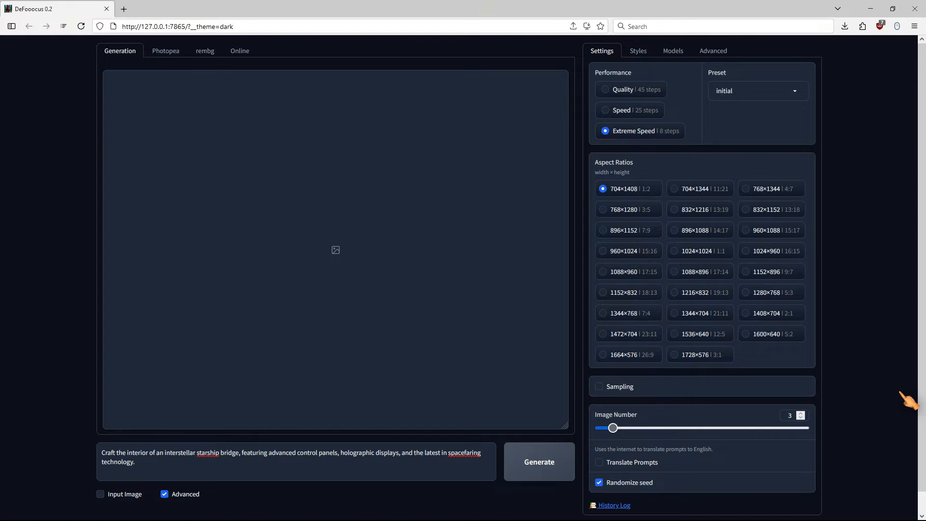
left_click(538, 461)
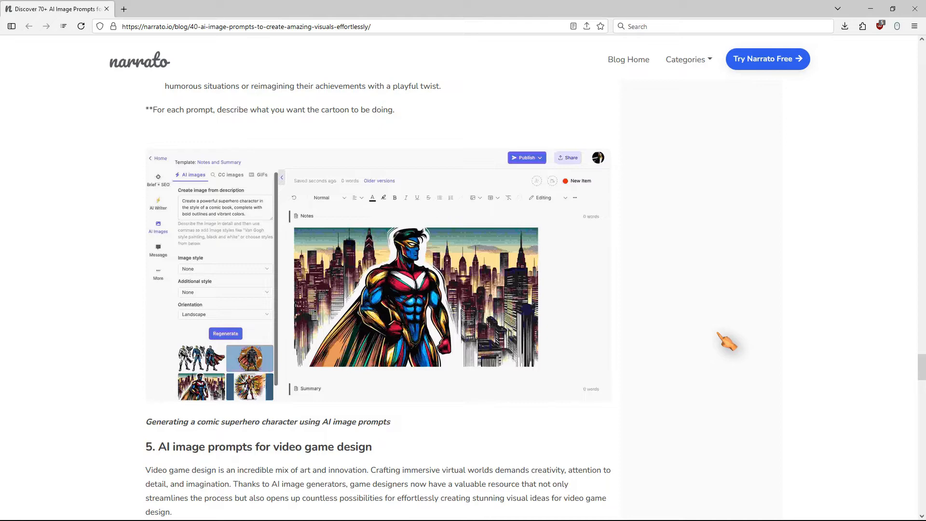
Scroll back to the cartoon prompt list and select the Comic Book Superhero prompt text
scroll("up", 3)
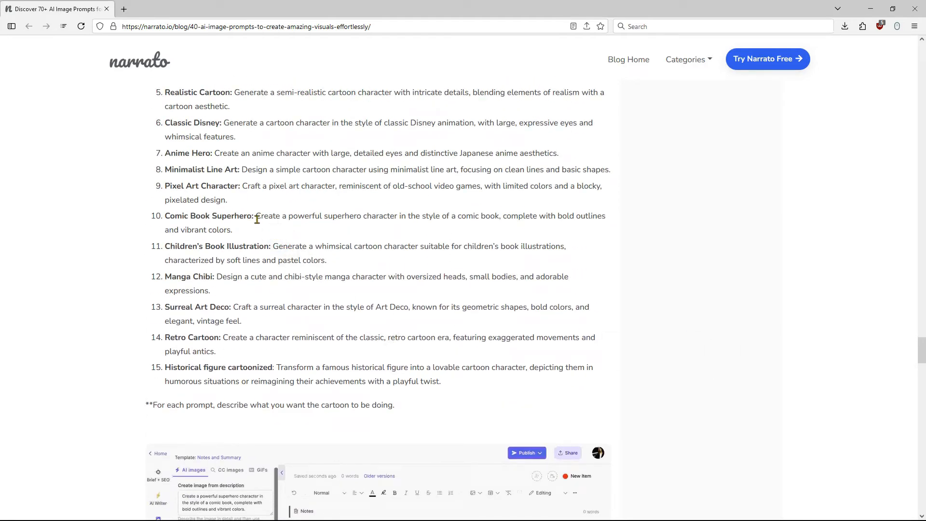
left_click_drag(255, 216, 232, 230)
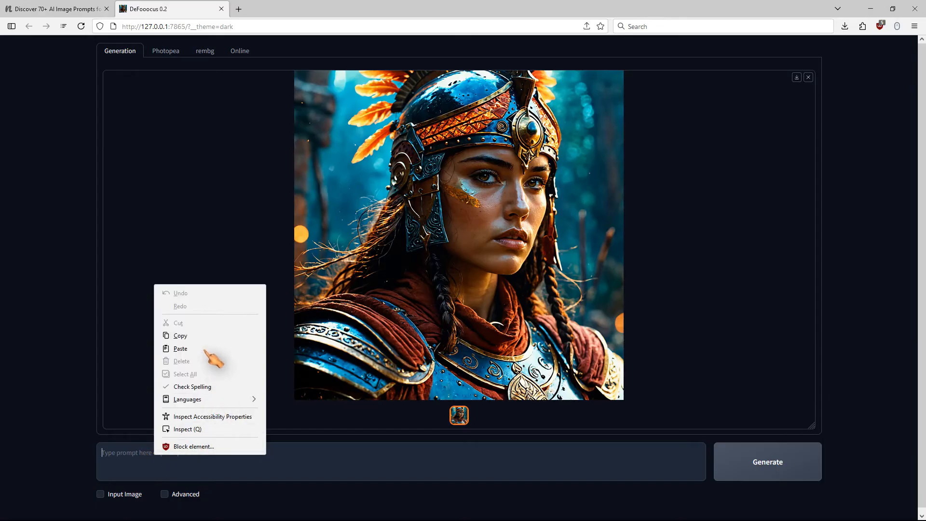
Paste the superhero prompt into DeFooocus and set Quality, 1024×1024, and five images
left_click(165, 494)
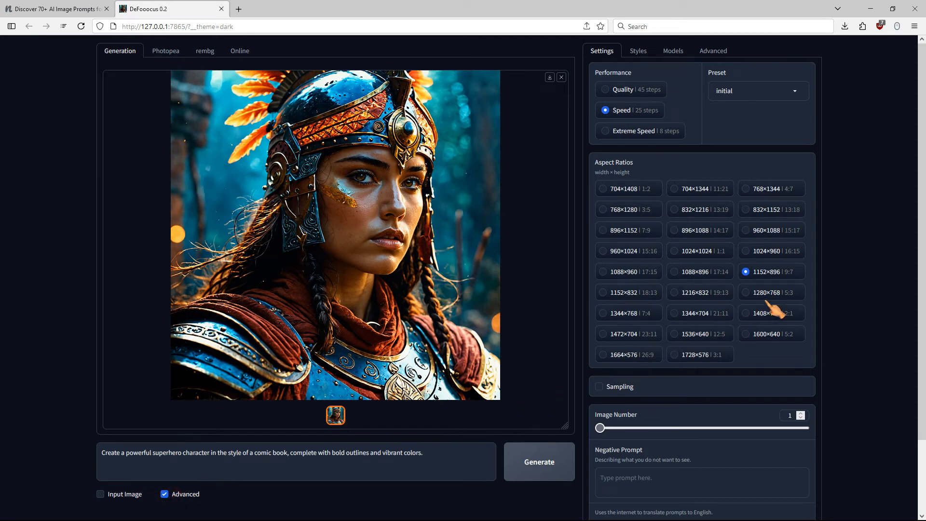
left_click(674, 251)
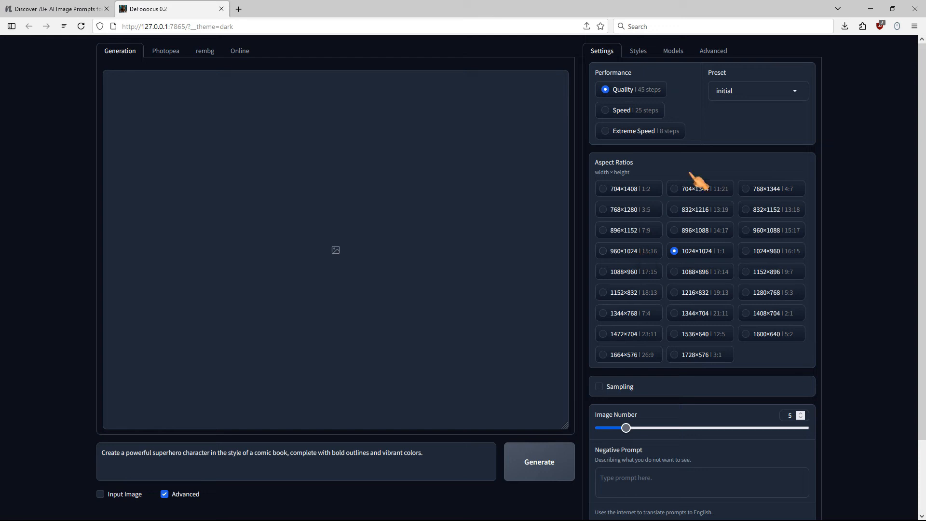
left_click(637, 50)
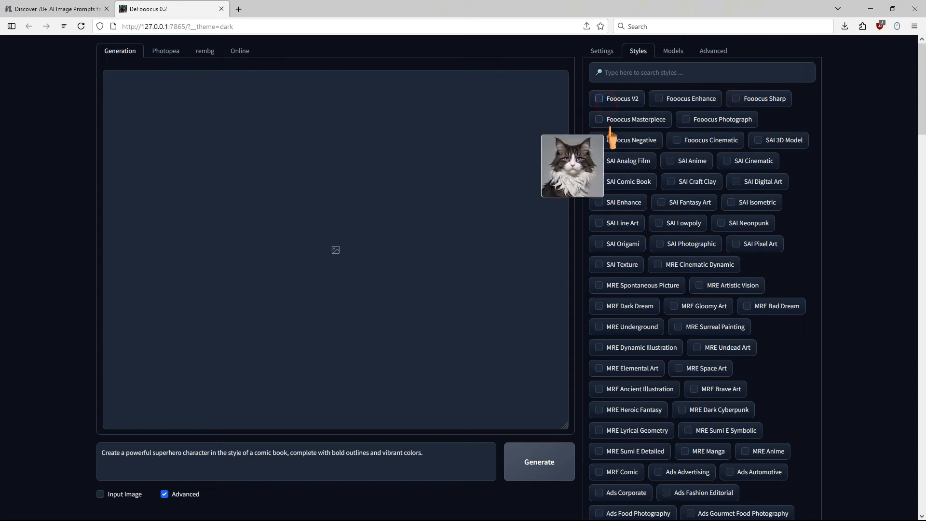
mouse_move(629, 210)
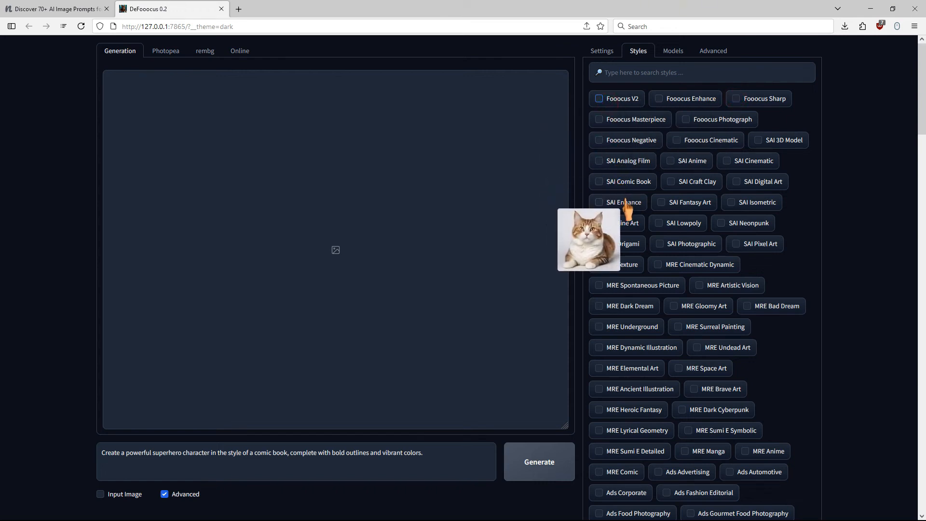
Tick SAI Fantasy Art, MRE Dark Dream and MRE Brave Art, then search 'anime' for SAI Anime
left_click(661, 202)
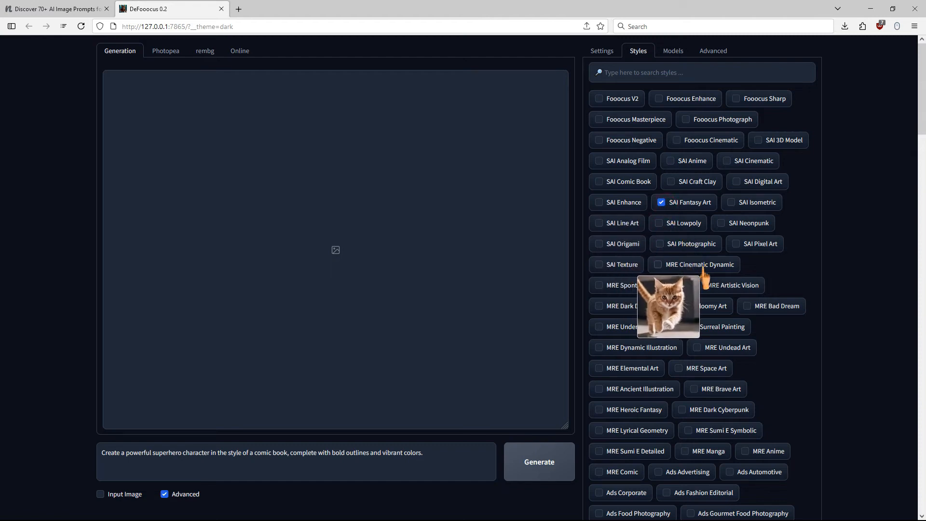
left_click(599, 306)
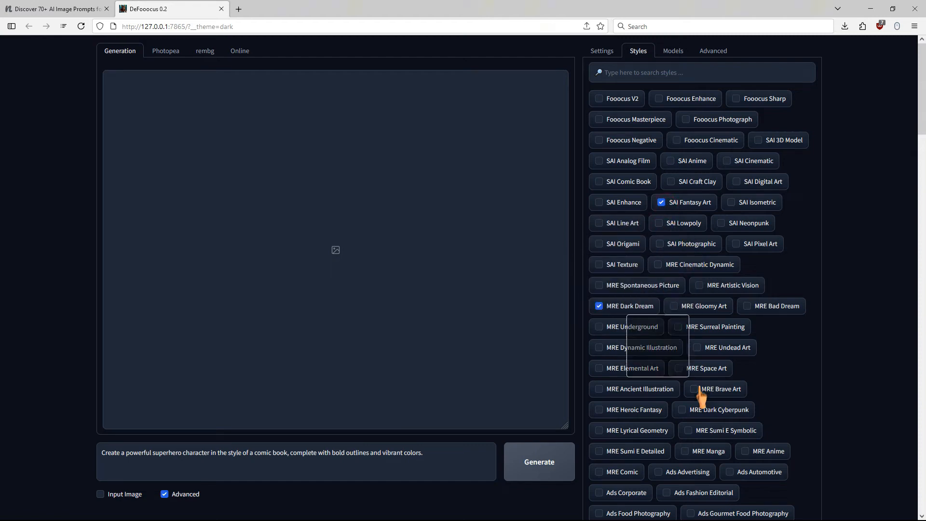
left_click(693, 389)
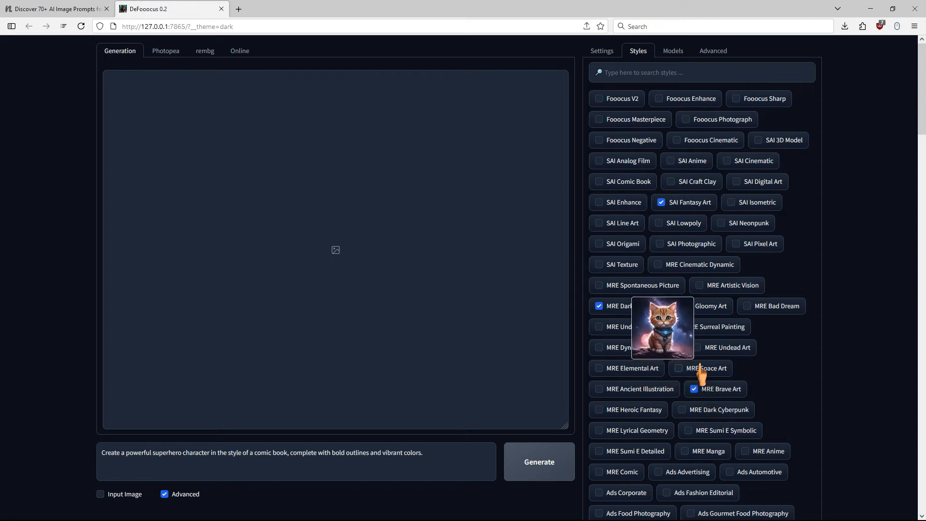
scroll("down", 3)
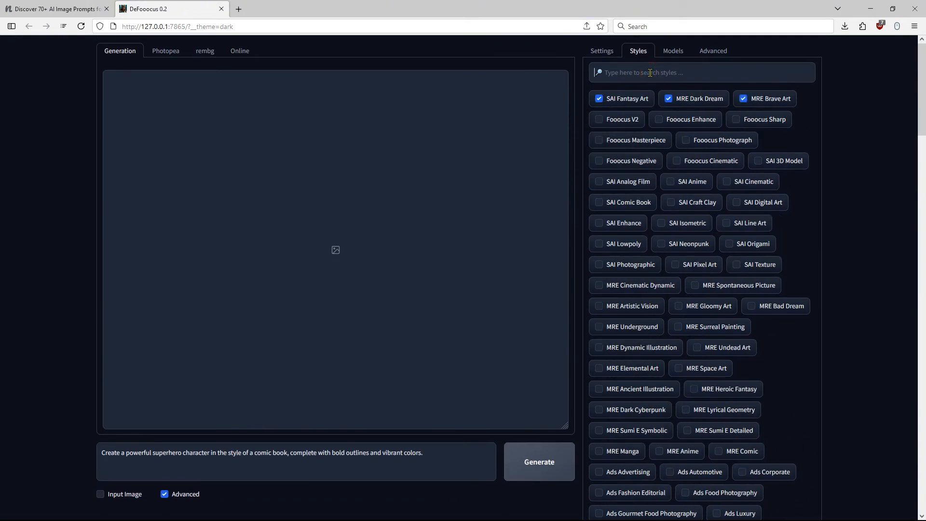
type("anime")
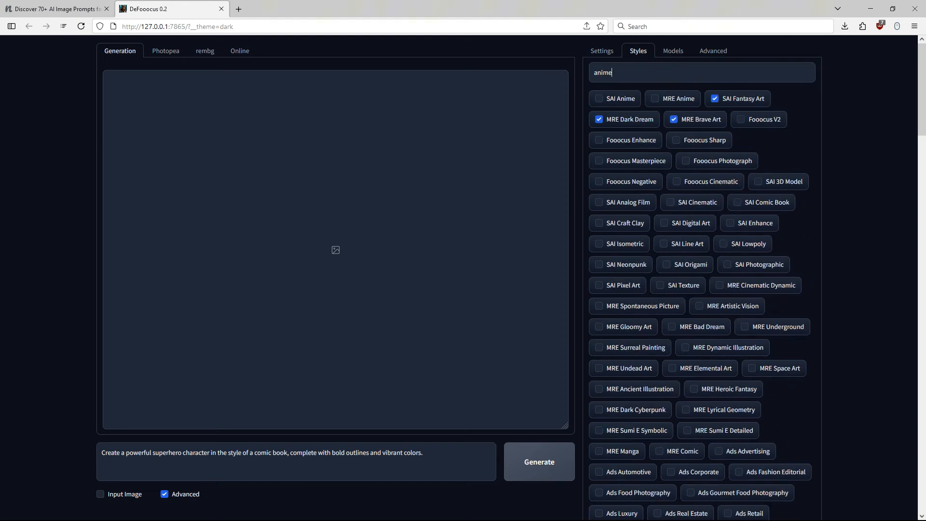
left_click(597, 98)
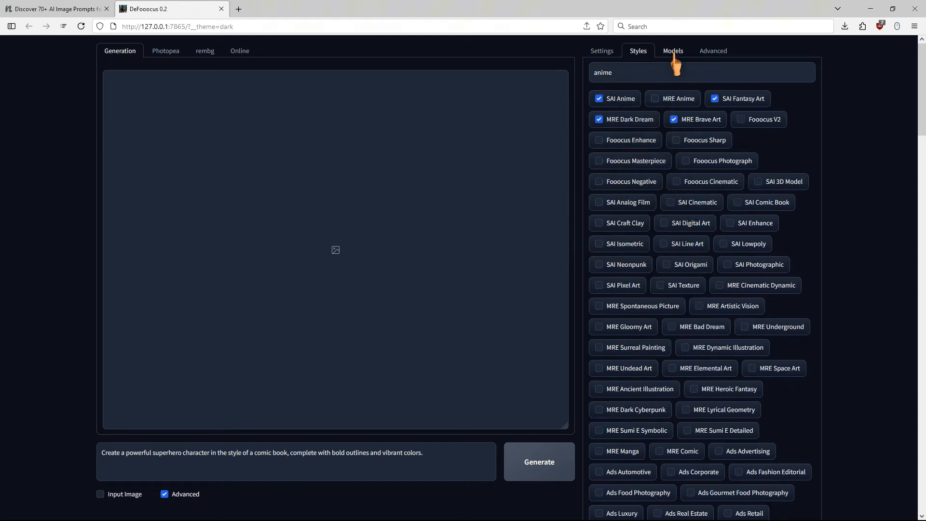
Confirm FluentlyXL-v4 as base model, check Advanced settings, and return to Settings
left_click(673, 51)
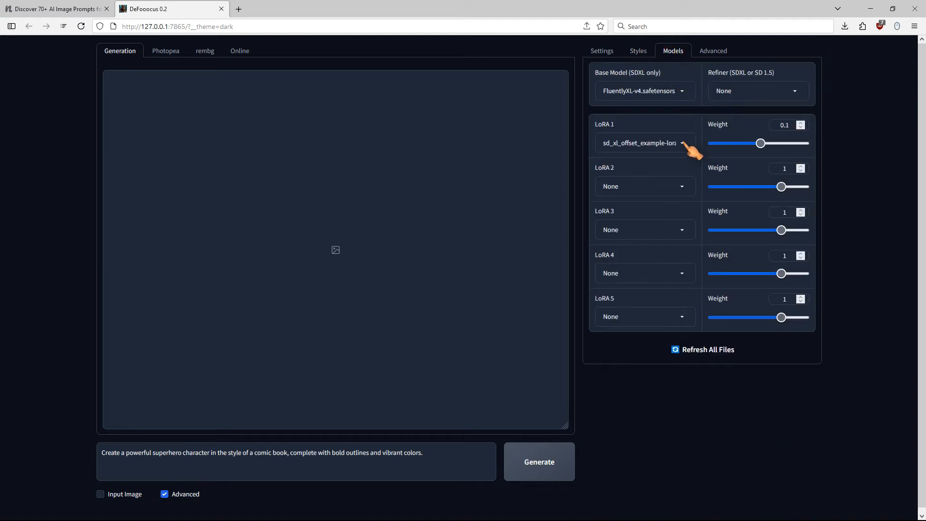
left_click(642, 90)
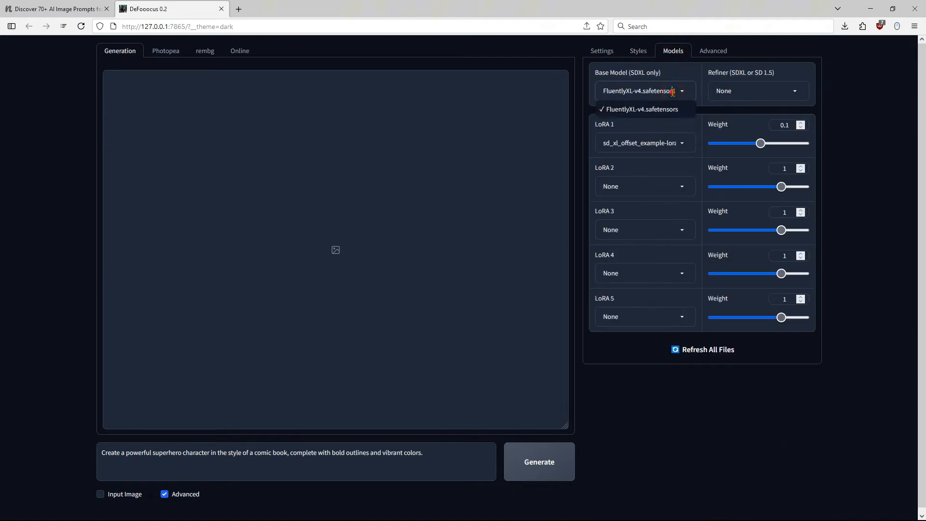
left_click(642, 108)
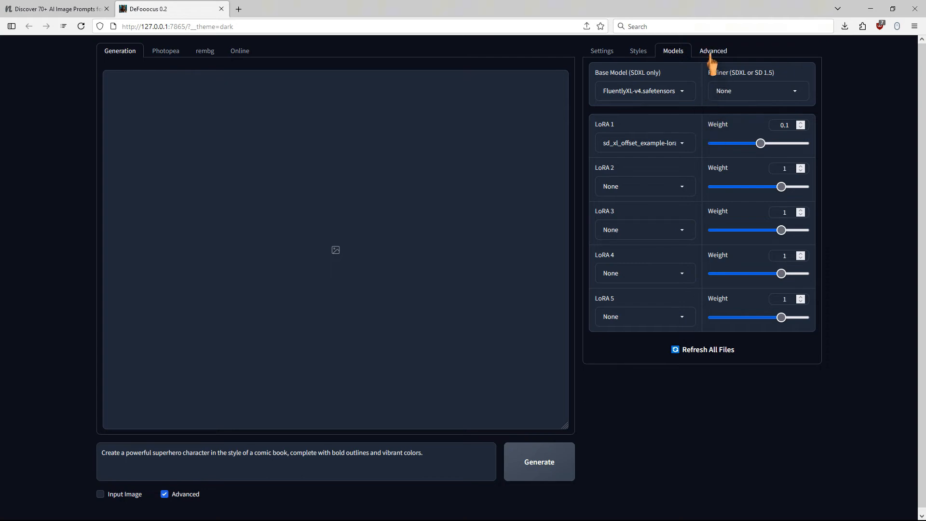
left_click(712, 50)
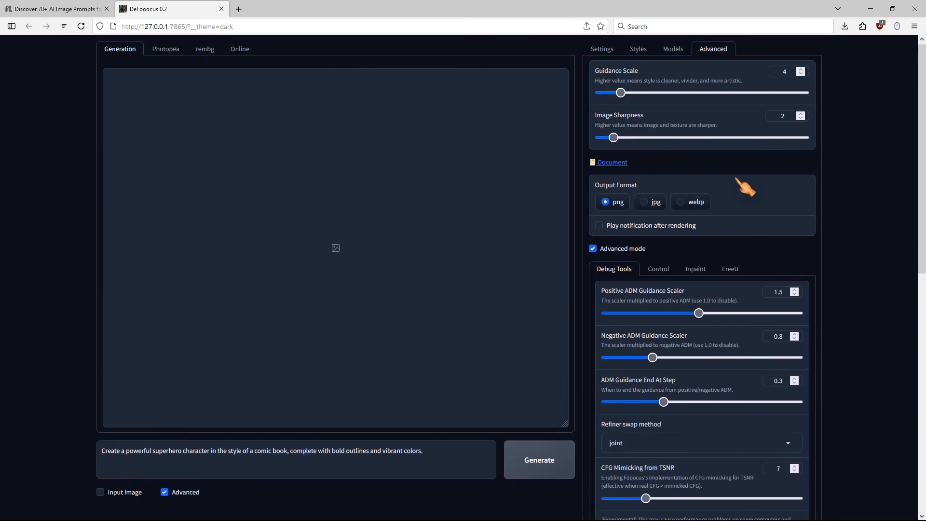
left_click(602, 48)
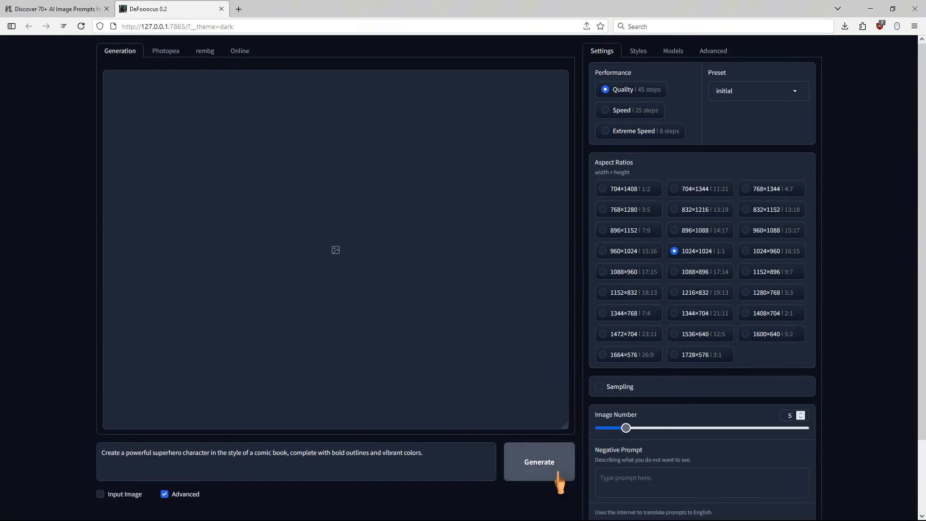
Generate the comic-book superhero images and wait for all five to finish
left_click(538, 462)
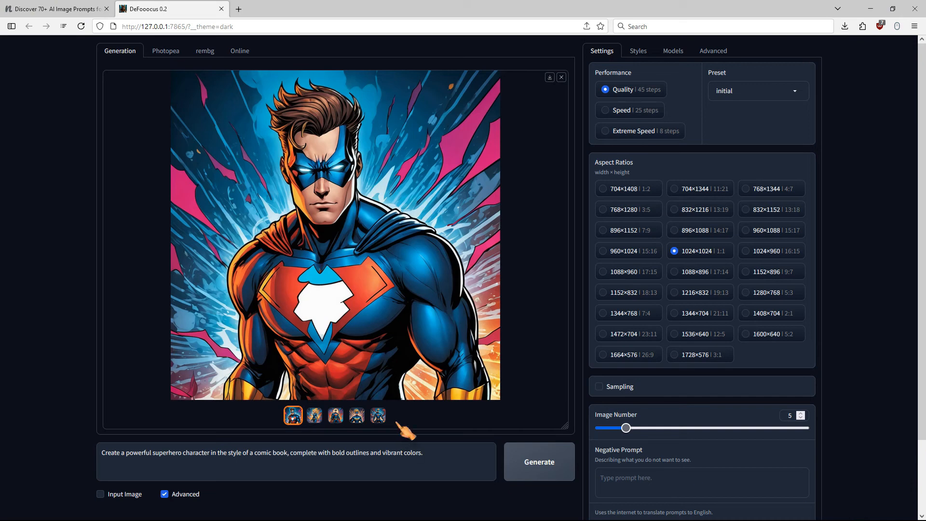
Open the first superhero image full size, step through all five, then close the preview
left_click(334, 237)
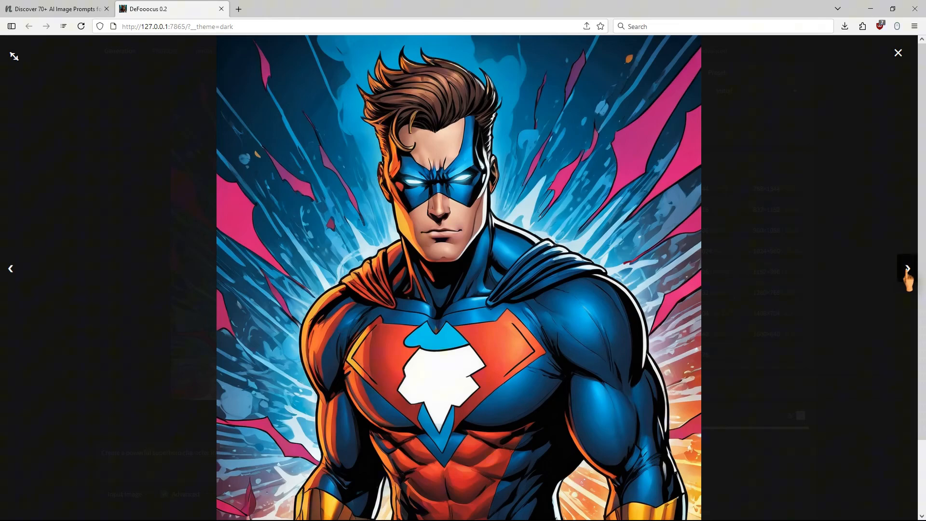
left_click(907, 268)
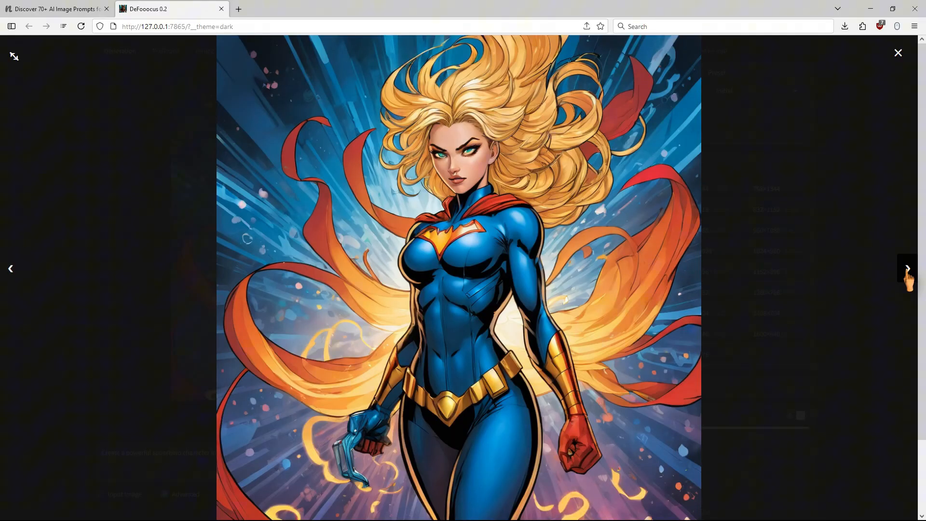
left_click(907, 268)
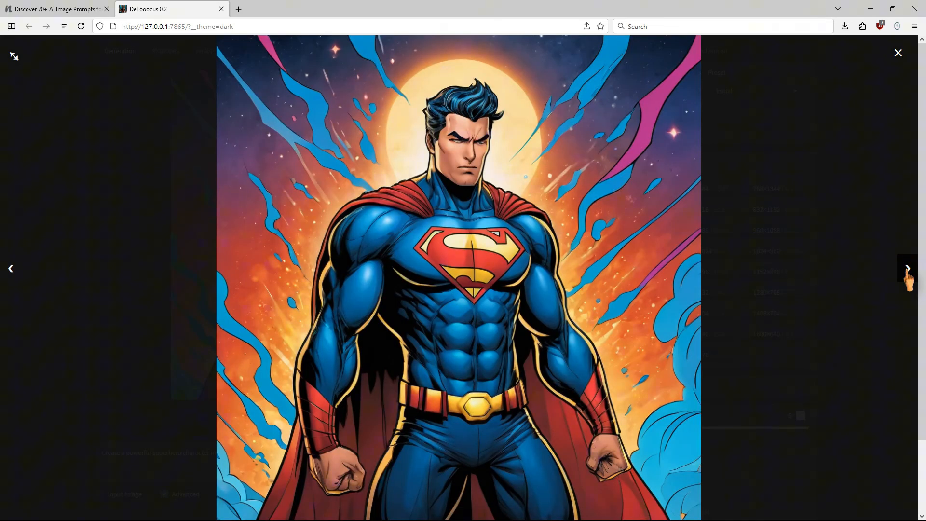
left_click(908, 268)
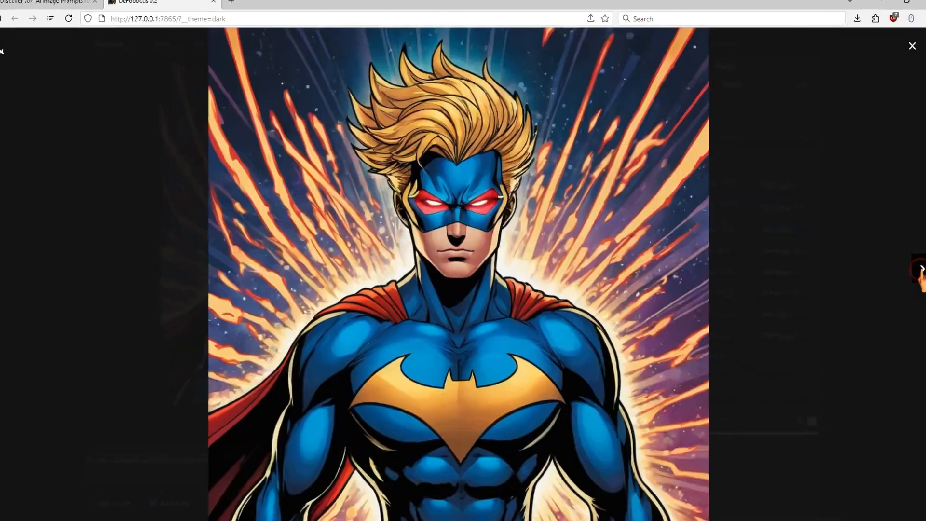
left_click(908, 268)
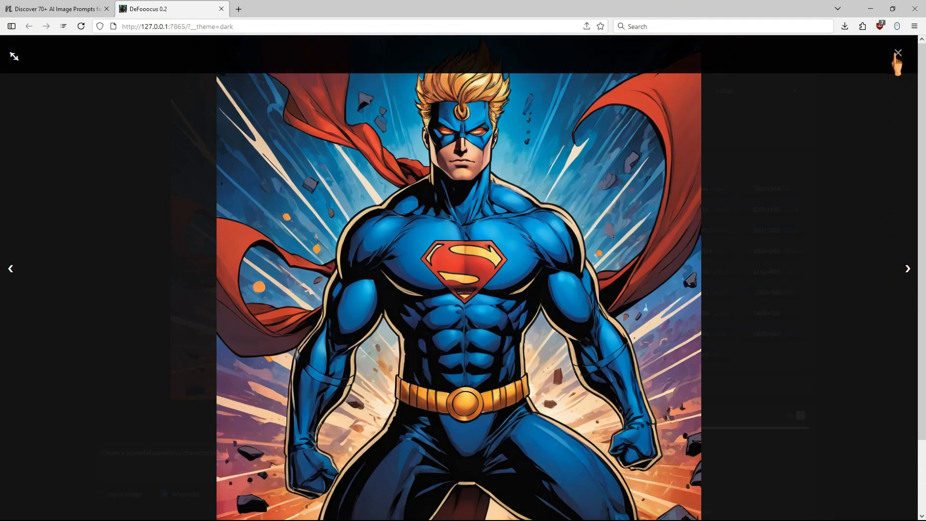
left_click(898, 52)
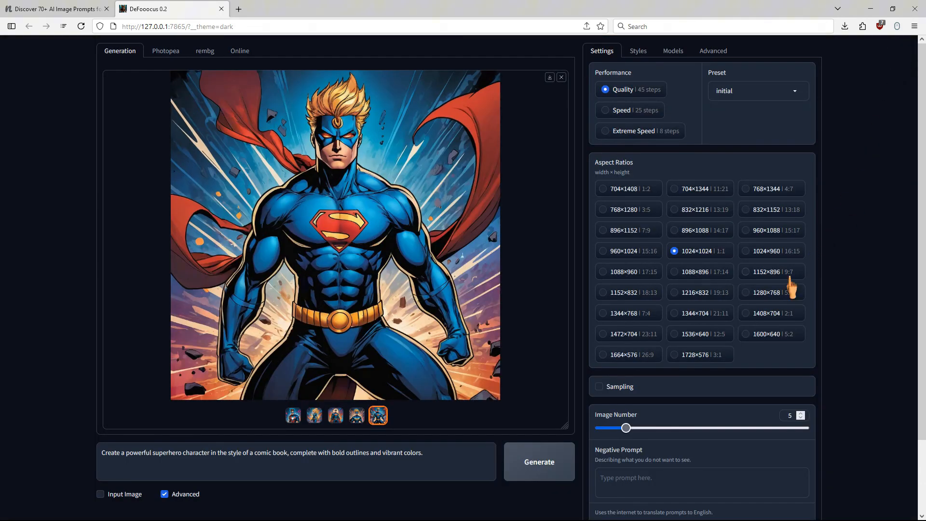